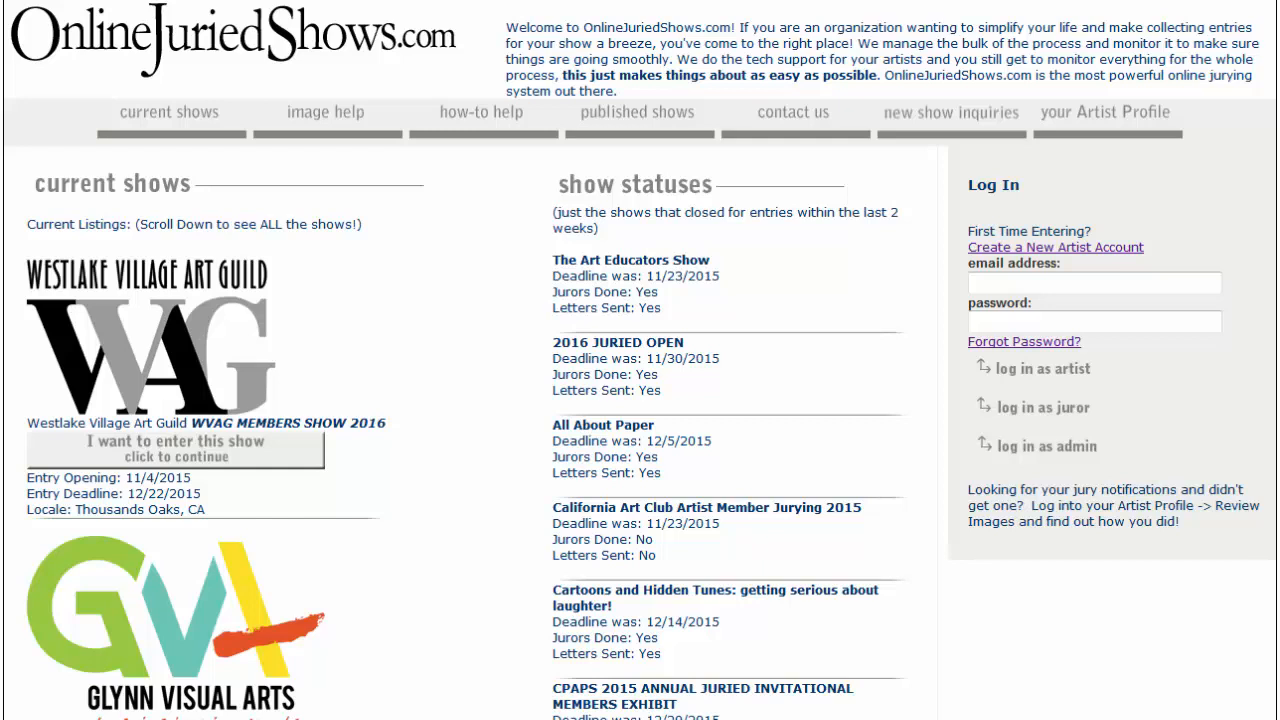
mouse_move(1008, 210)
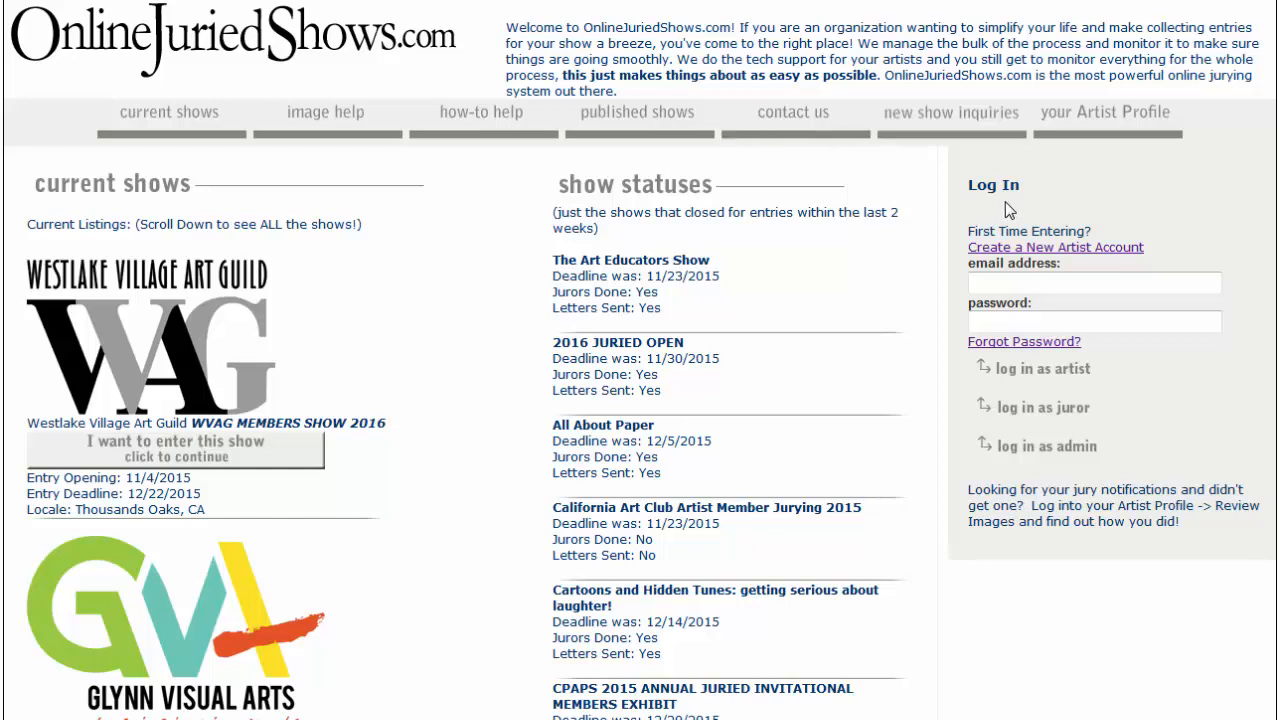
mouse_move(318, 152)
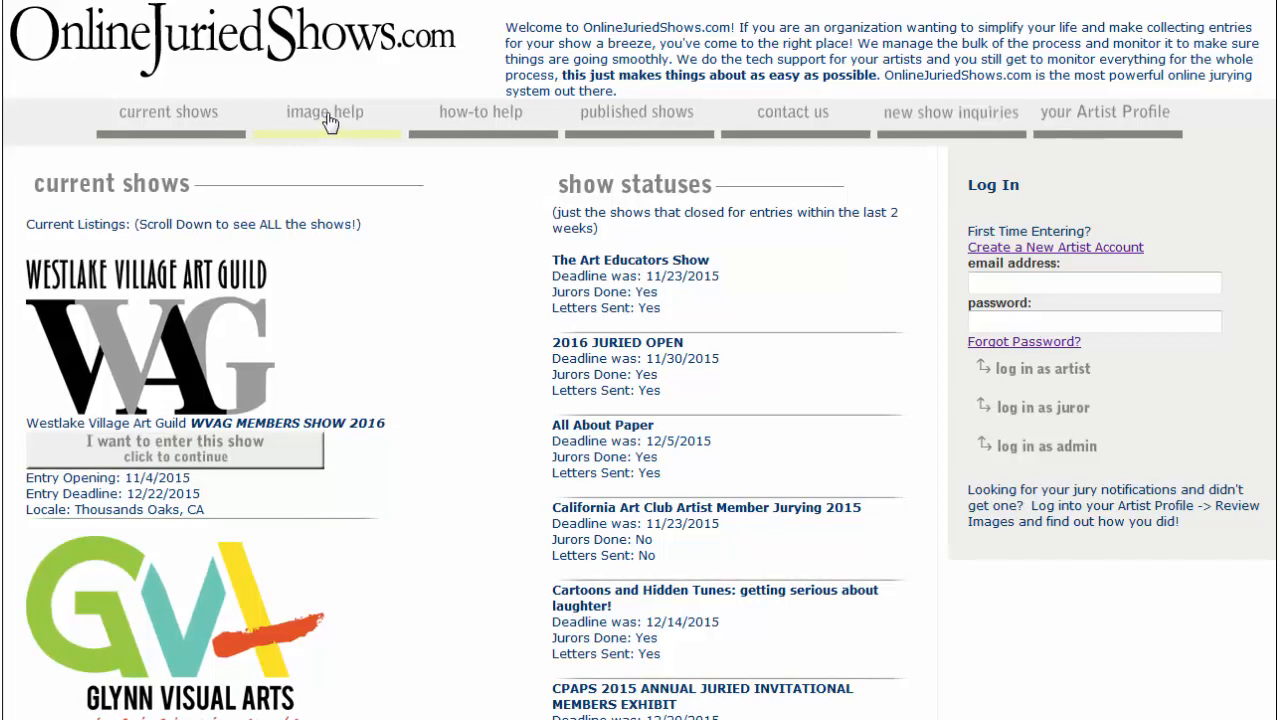
- Go to the image help page listing the size checker and resizer utilities
left_click(324, 112)
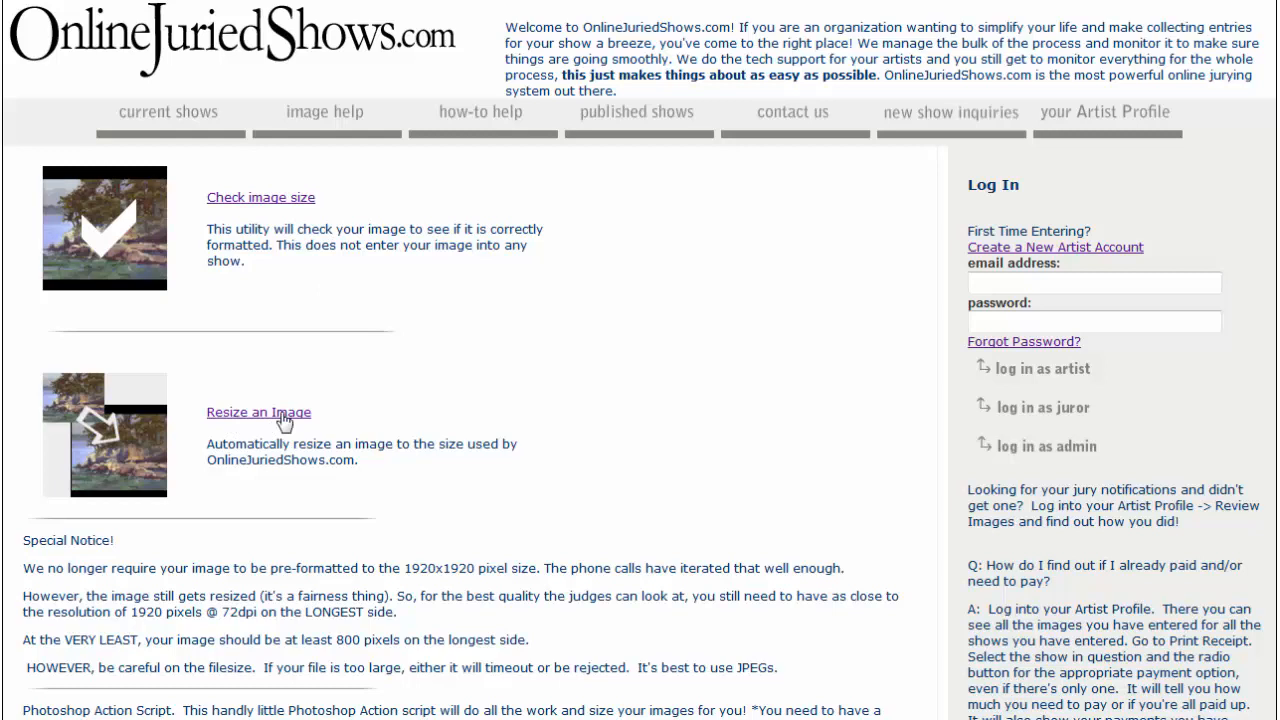
- Launch the Resize an Image tool and tick 'I have read and understand the above'
left_click(258, 412)
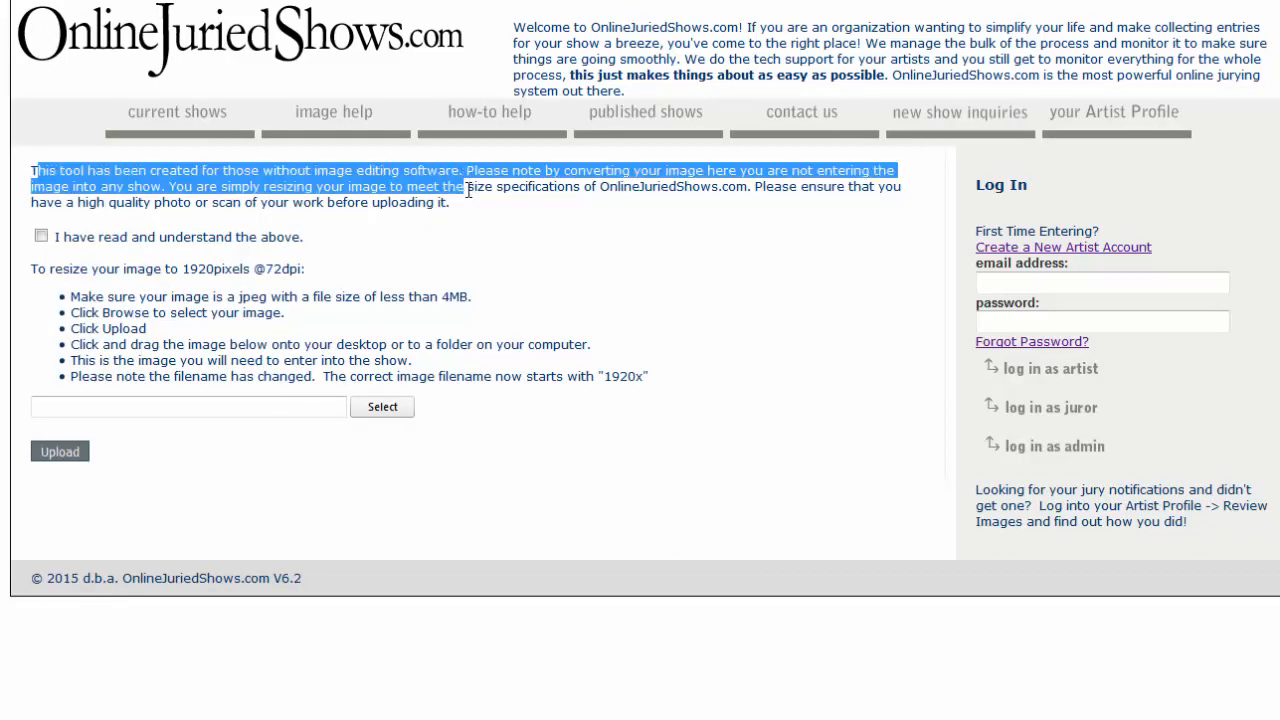
left_click(476, 260)
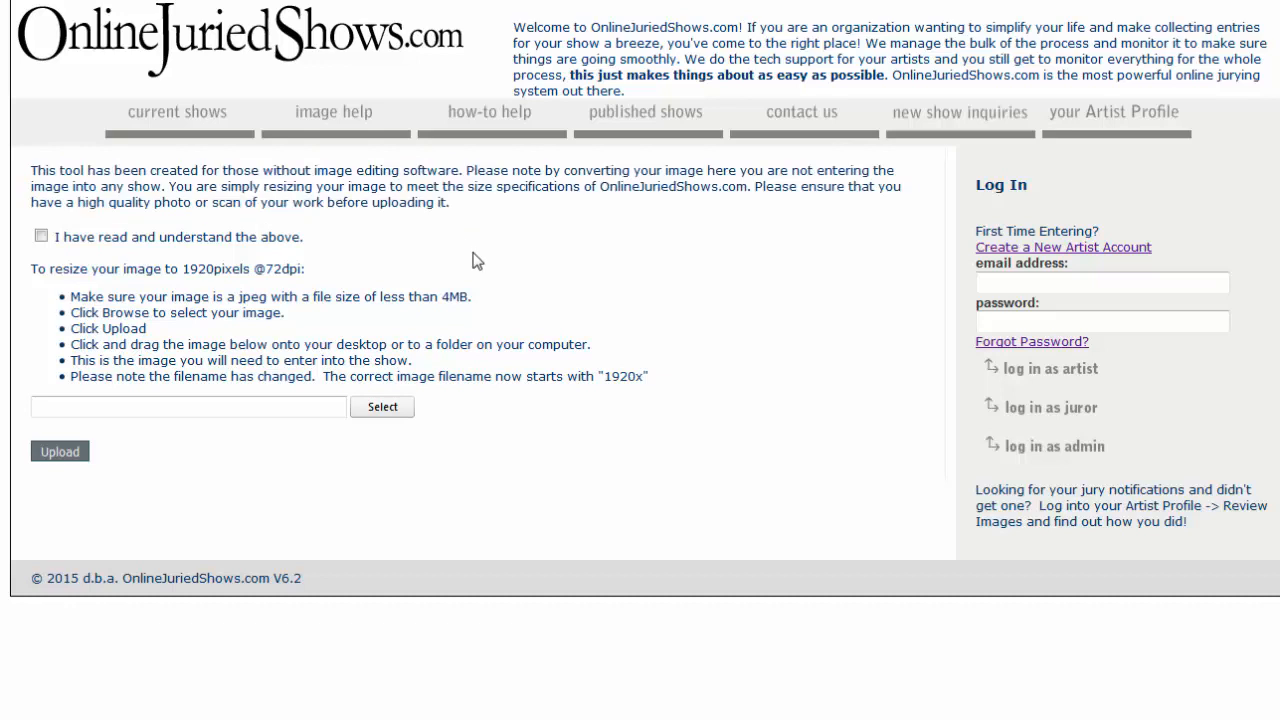
mouse_move(480, 260)
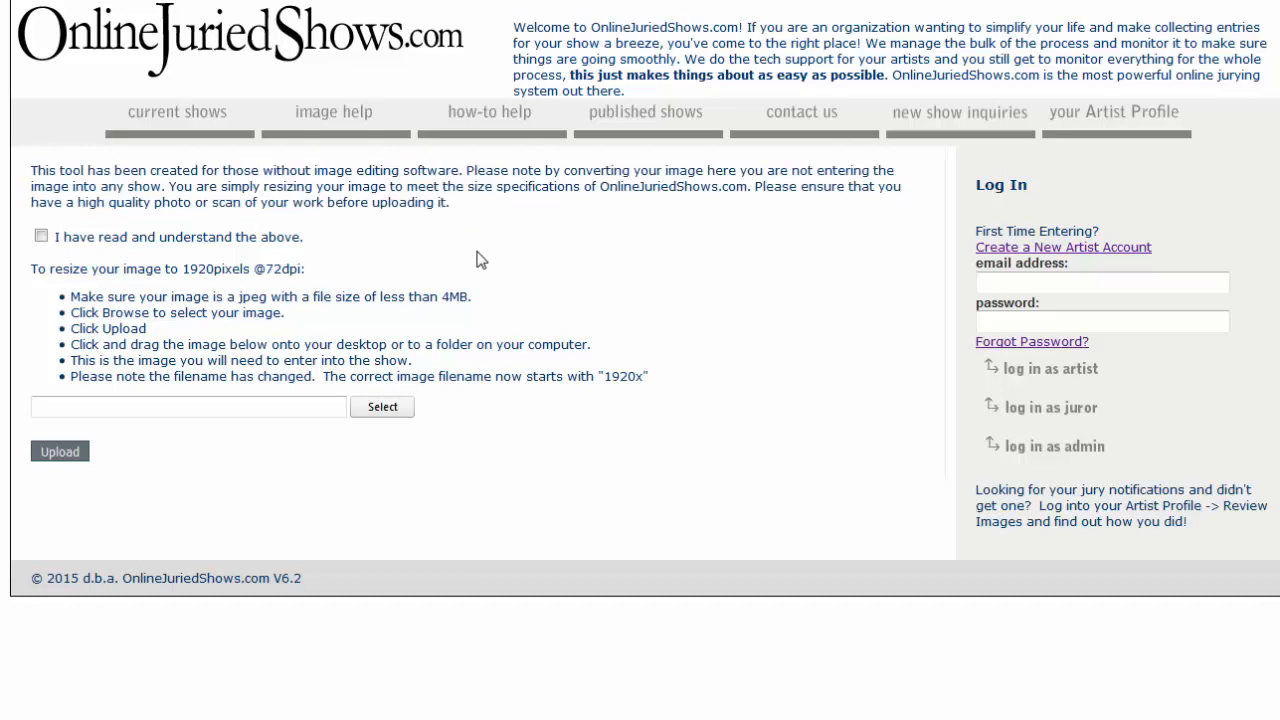
mouse_move(474, 268)
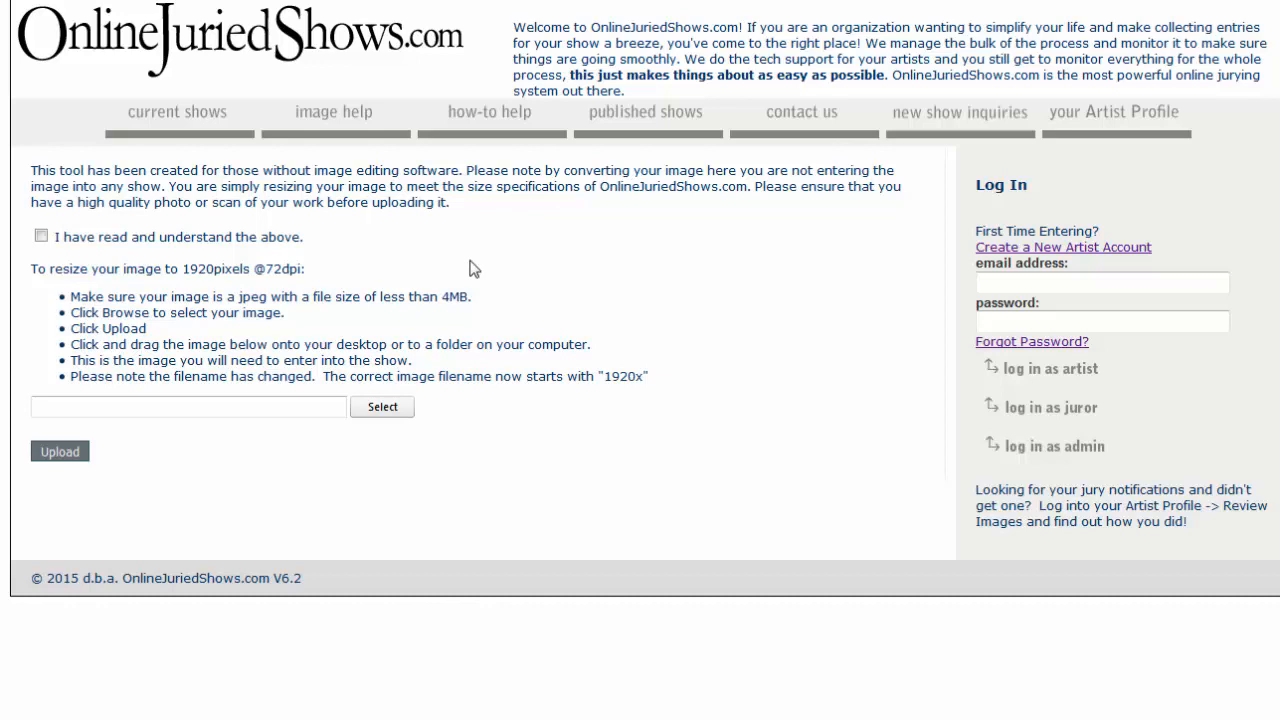
left_click(40, 236)
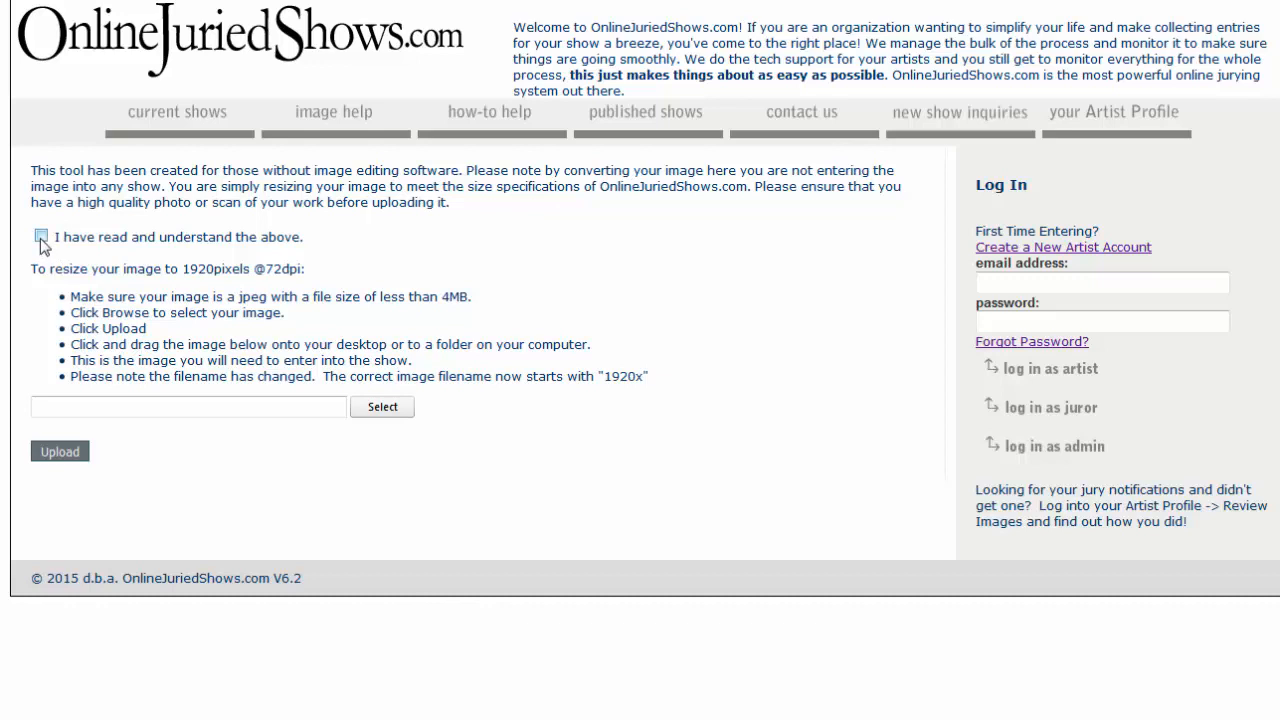
left_click(40, 236)
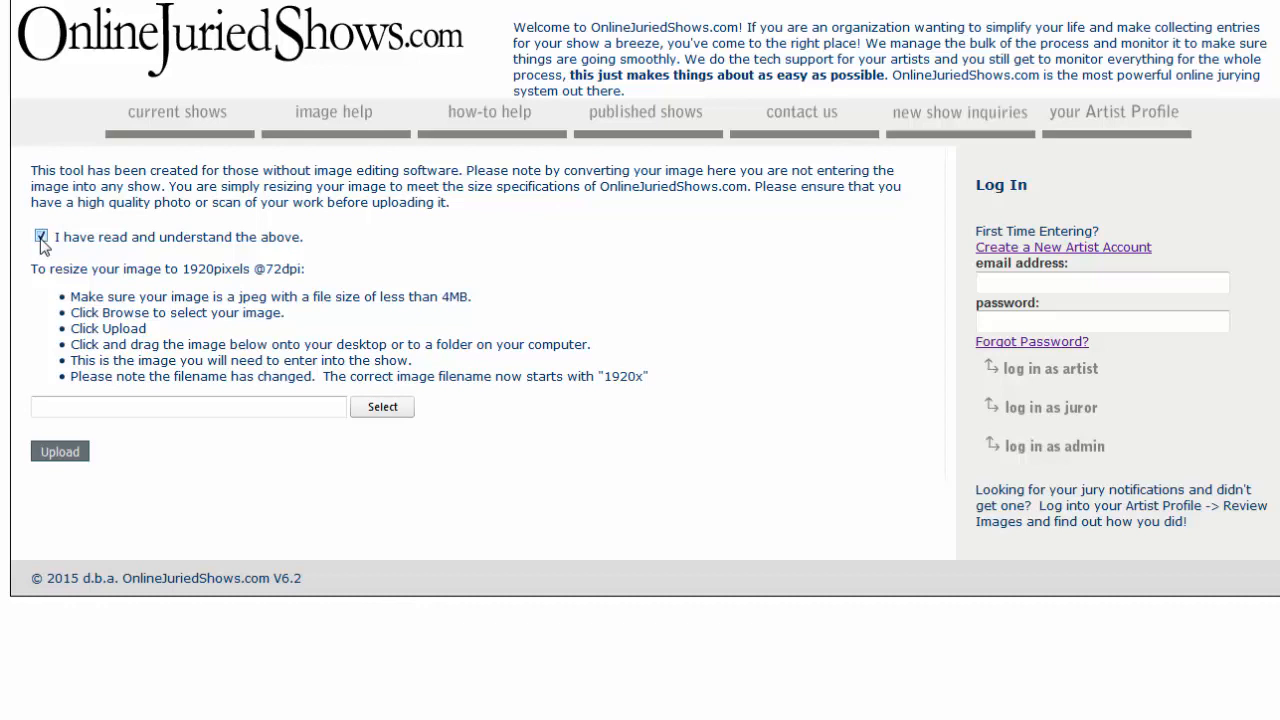
left_click(40, 236)
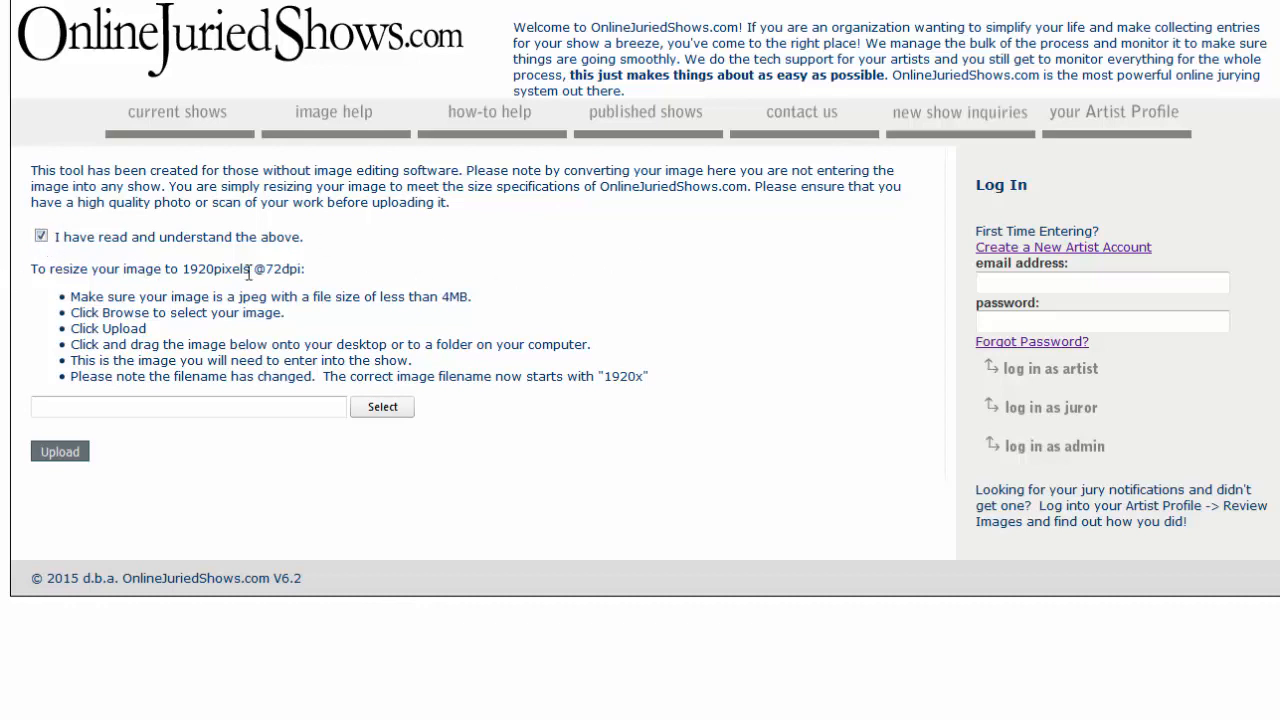
mouse_move(312, 276)
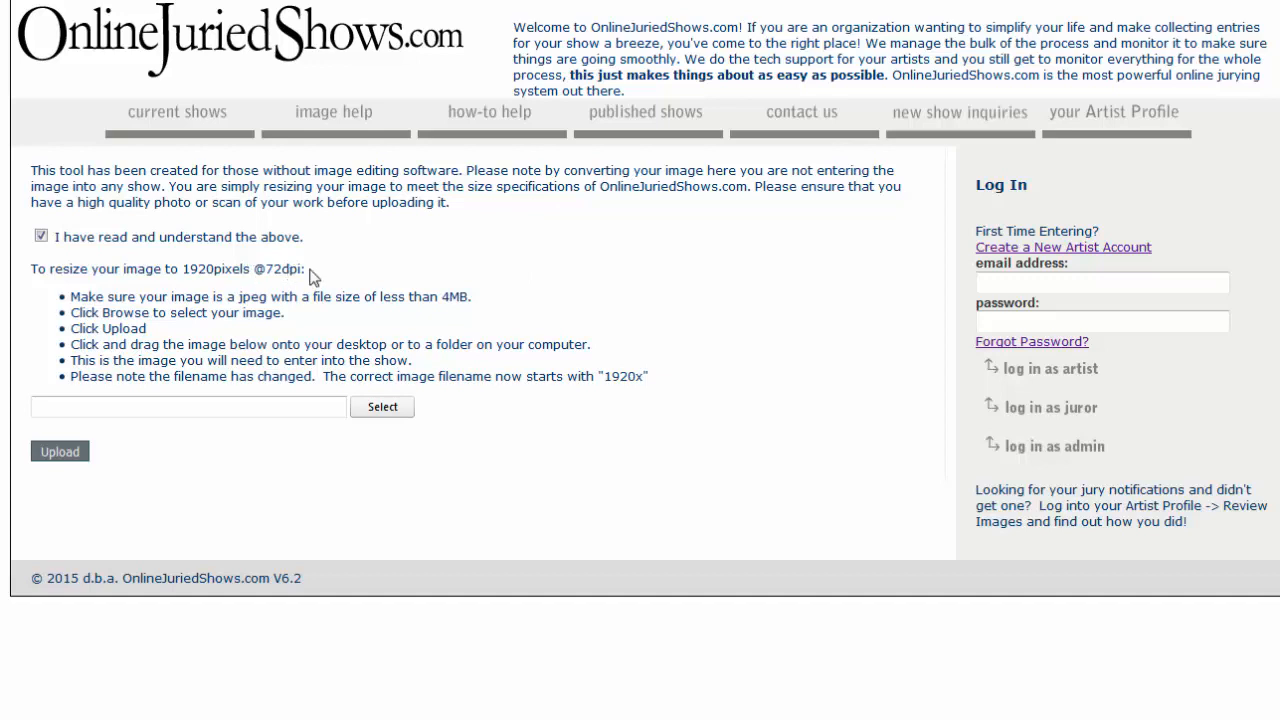
mouse_move(322, 272)
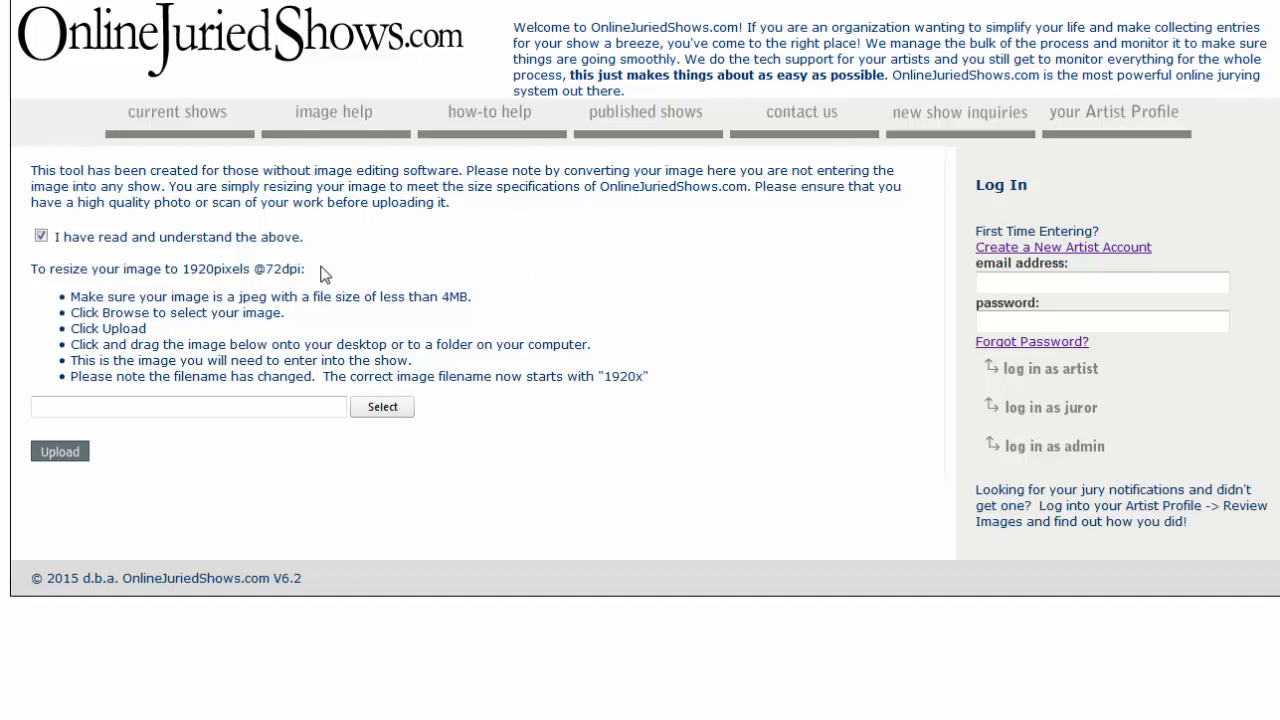
mouse_move(222, 300)
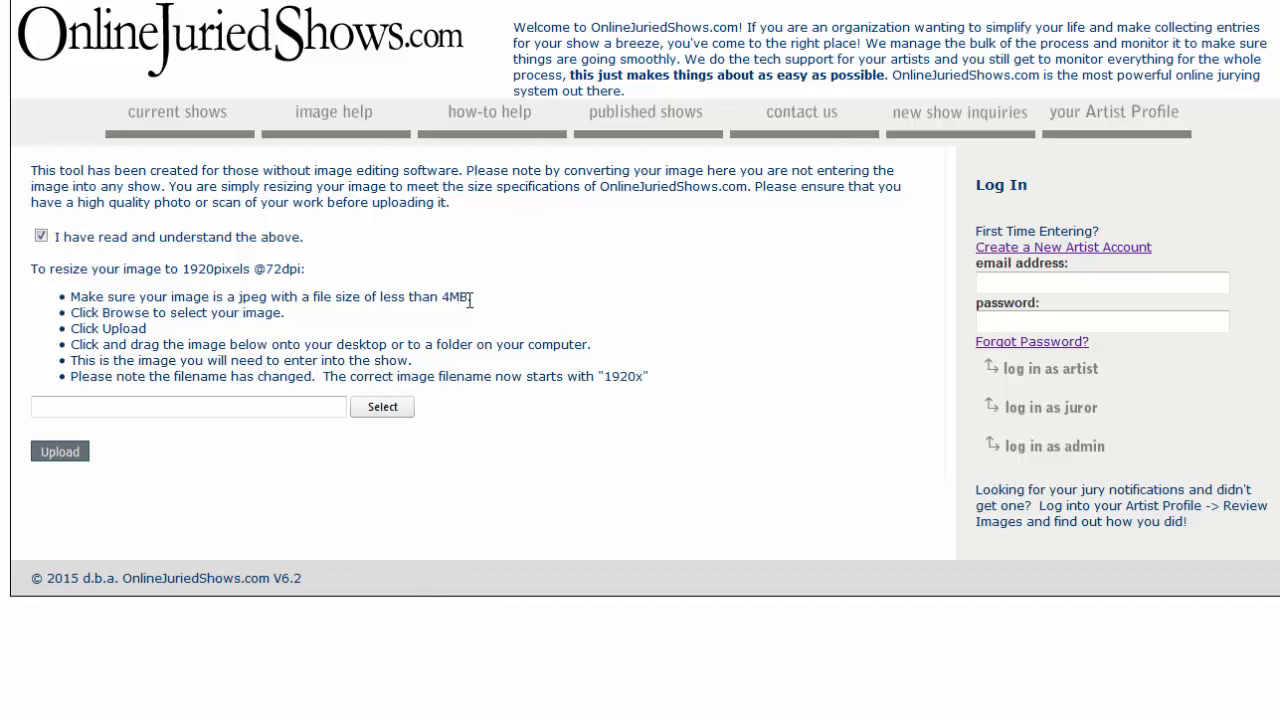
mouse_move(476, 308)
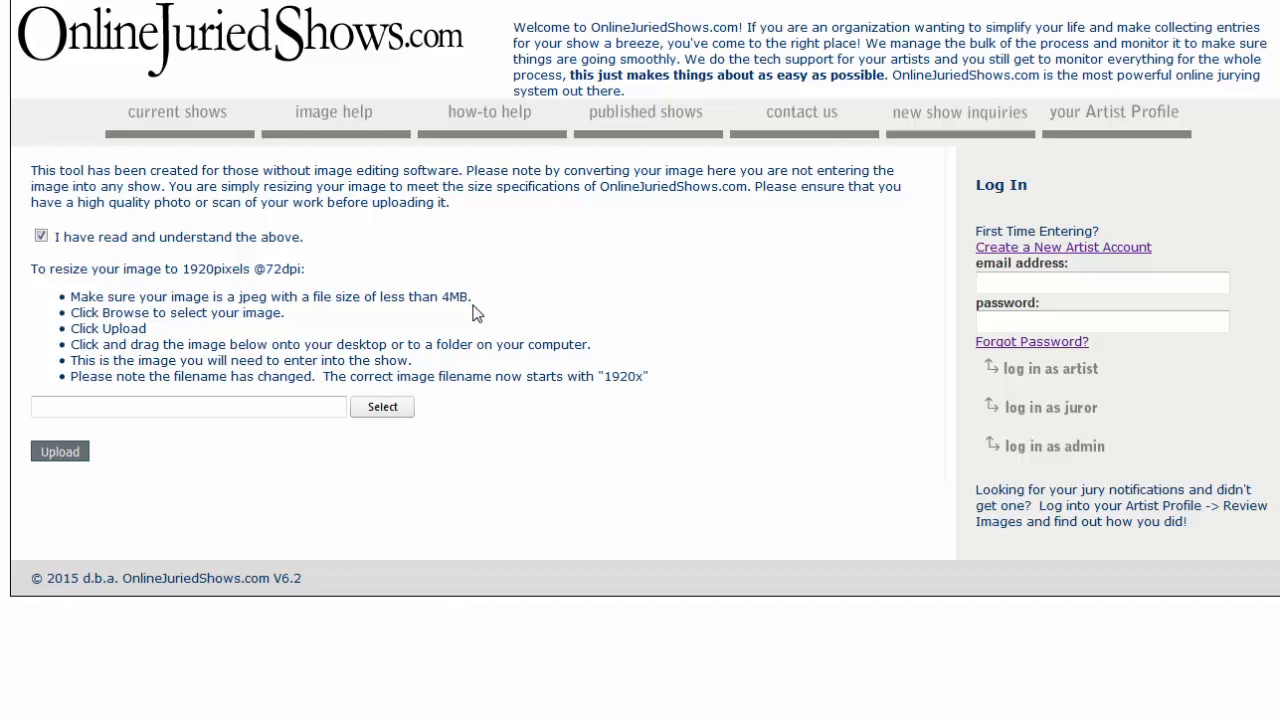
mouse_move(398, 400)
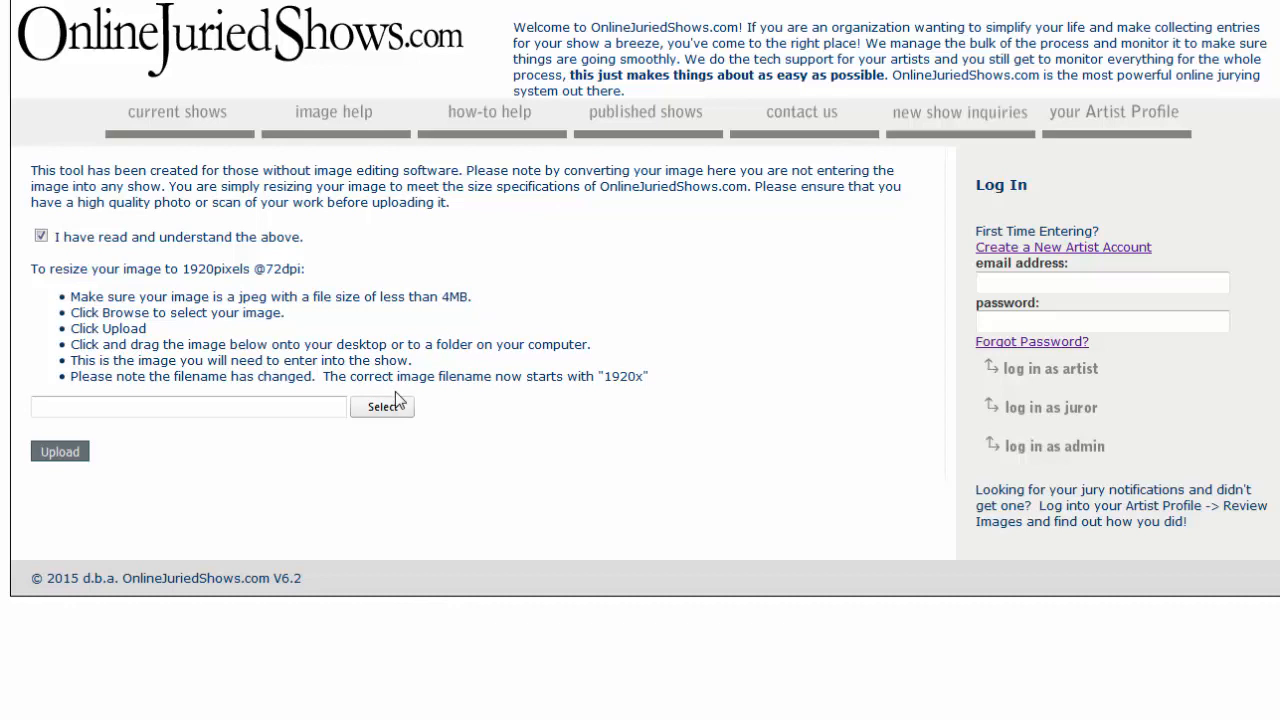
- Select HeavySkies.jpg from the Entries folder as the image to resize
left_click(382, 406)
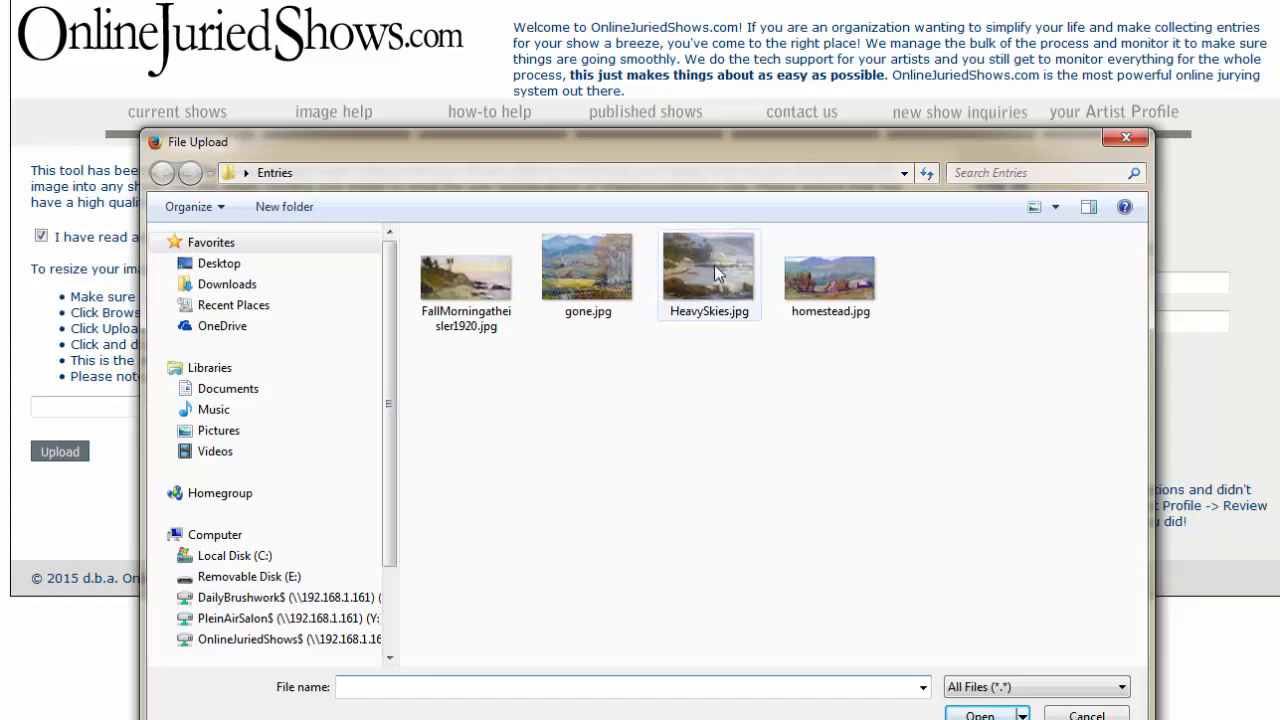
left_click(708, 264)
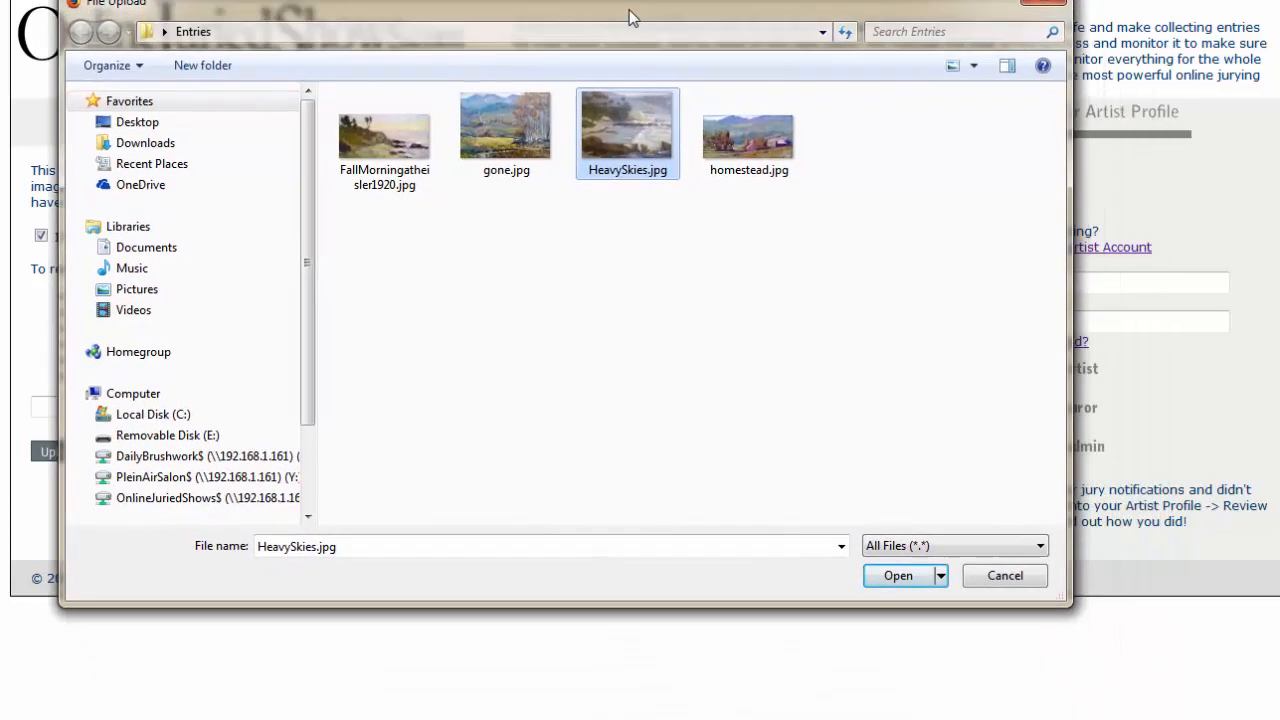
mouse_move(248, 556)
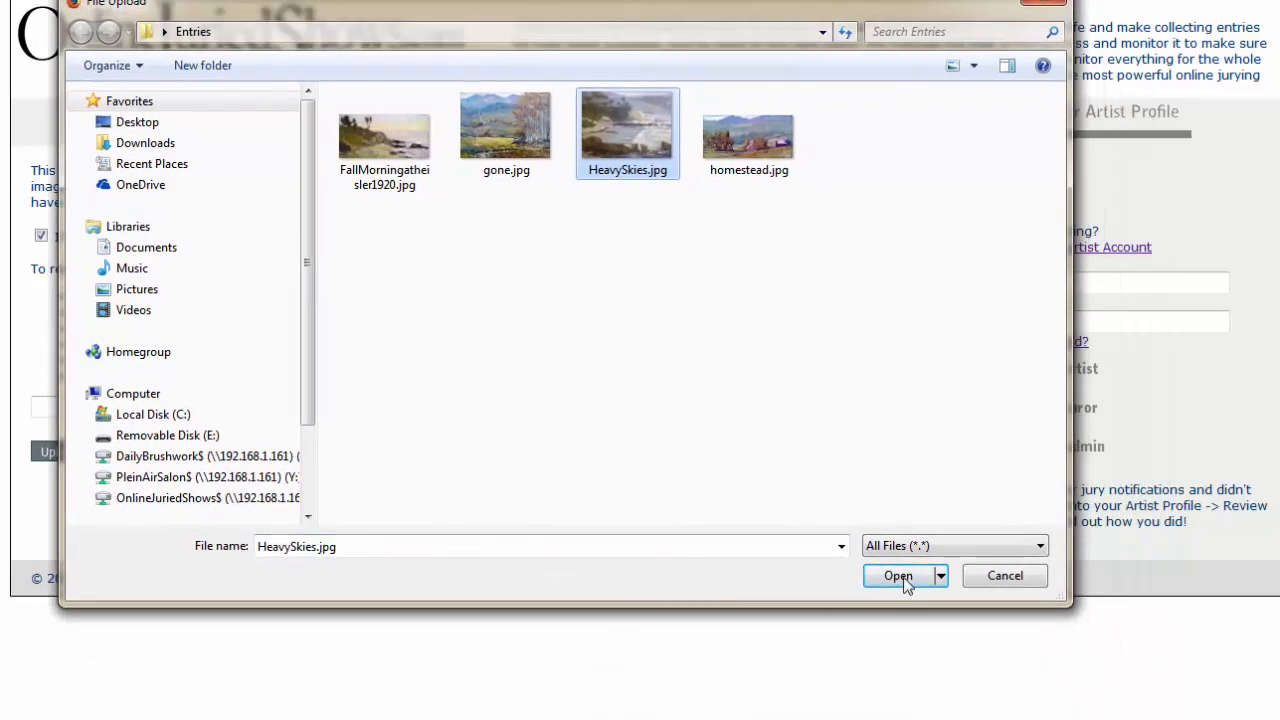
left_click(896, 576)
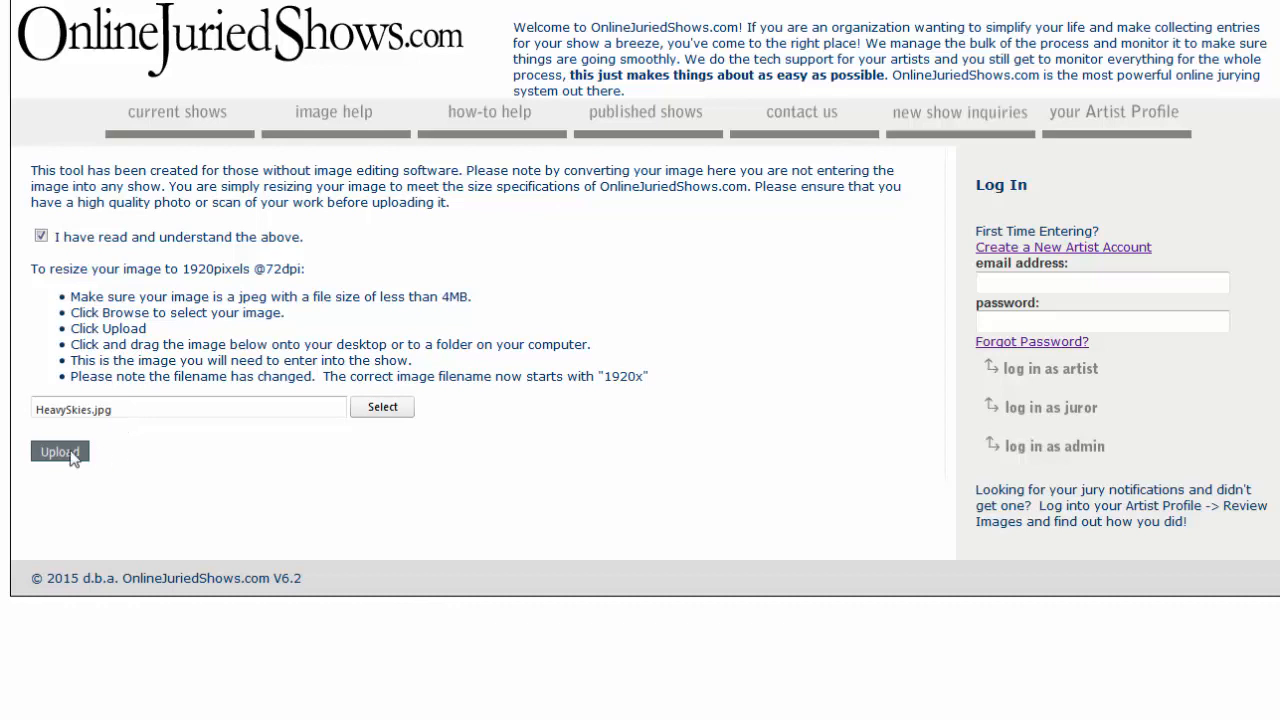
- Upload HeavySkies.jpg and scroll down to the resized painting returned below
left_click(60, 452)
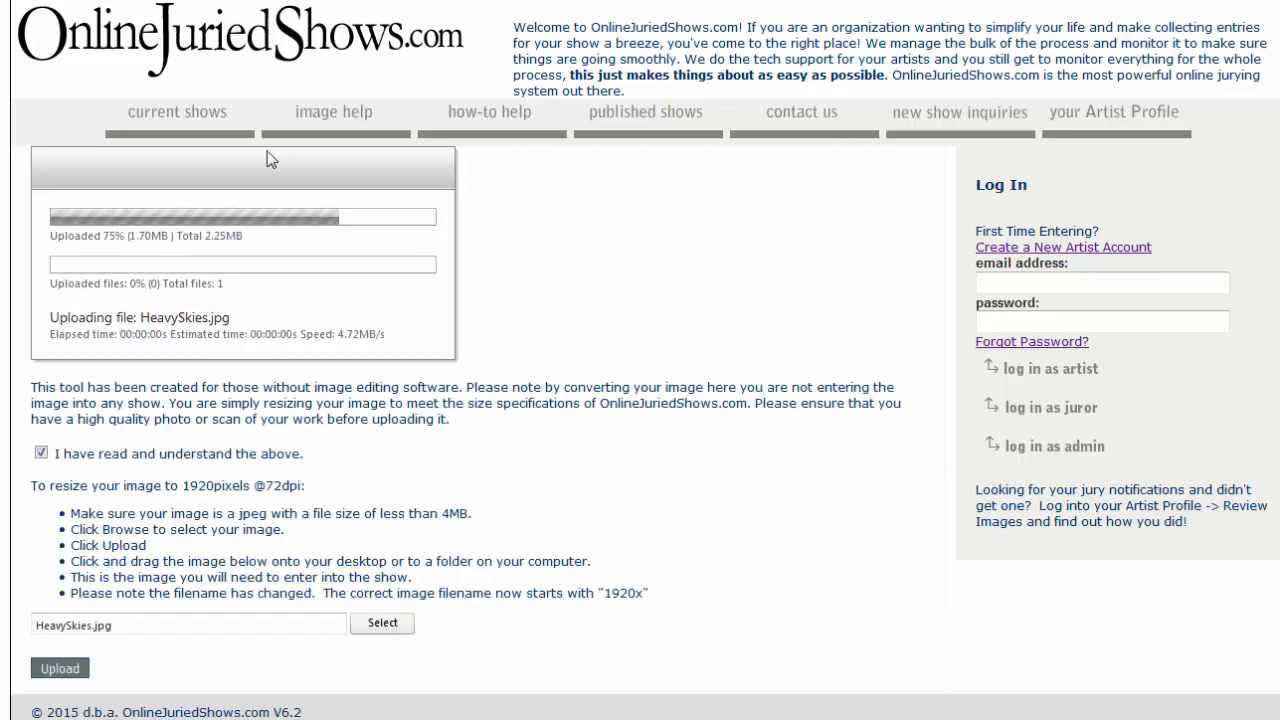
left_click(60, 668)
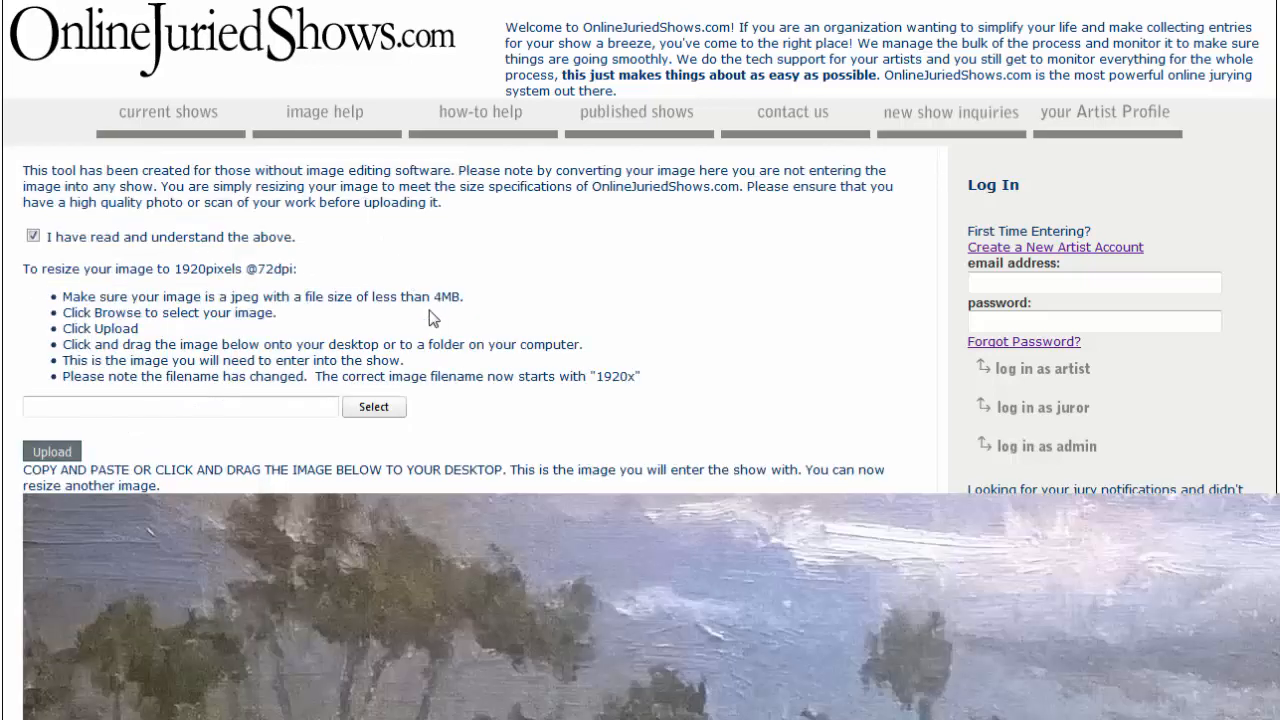
scroll("down", 3)
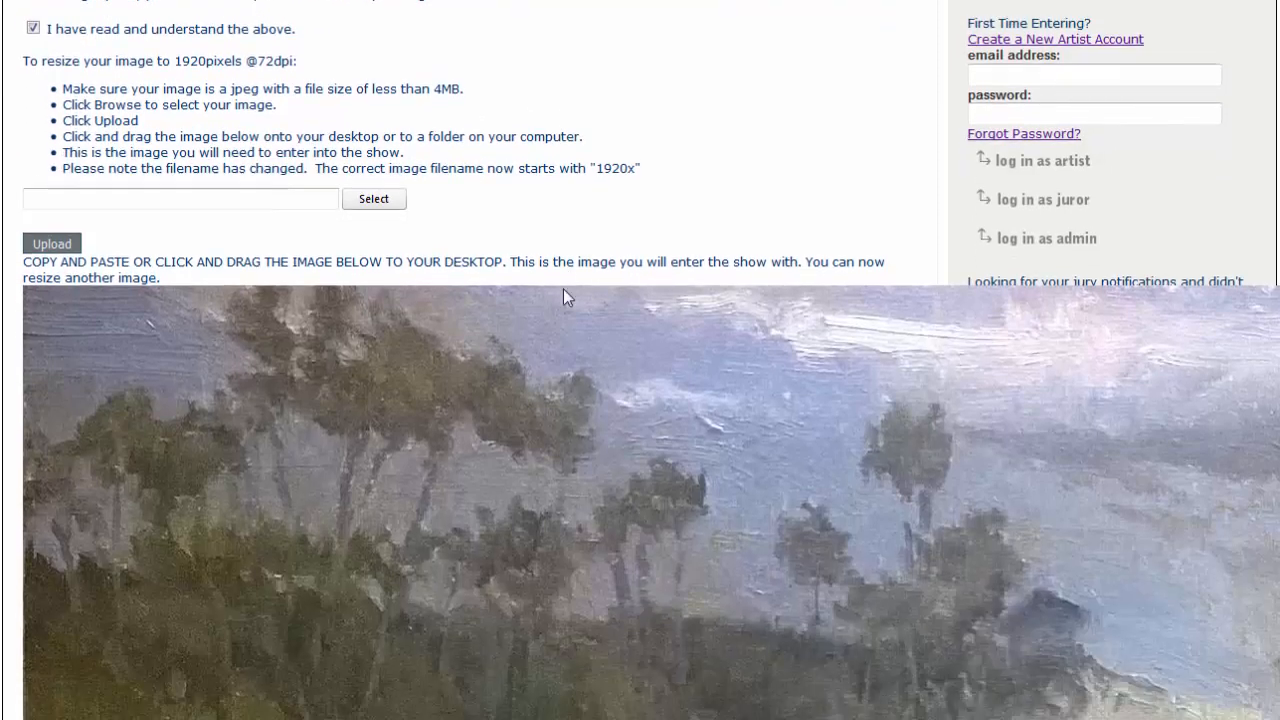
scroll("down", 3)
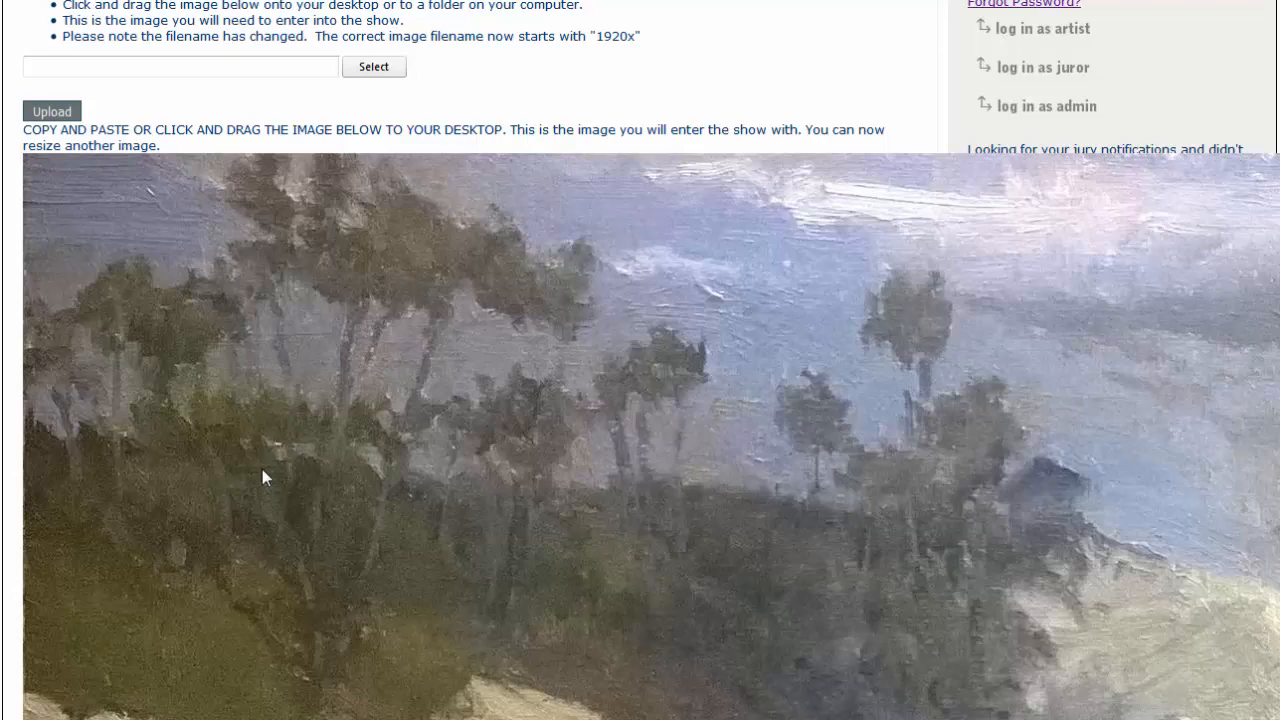
mouse_move(272, 482)
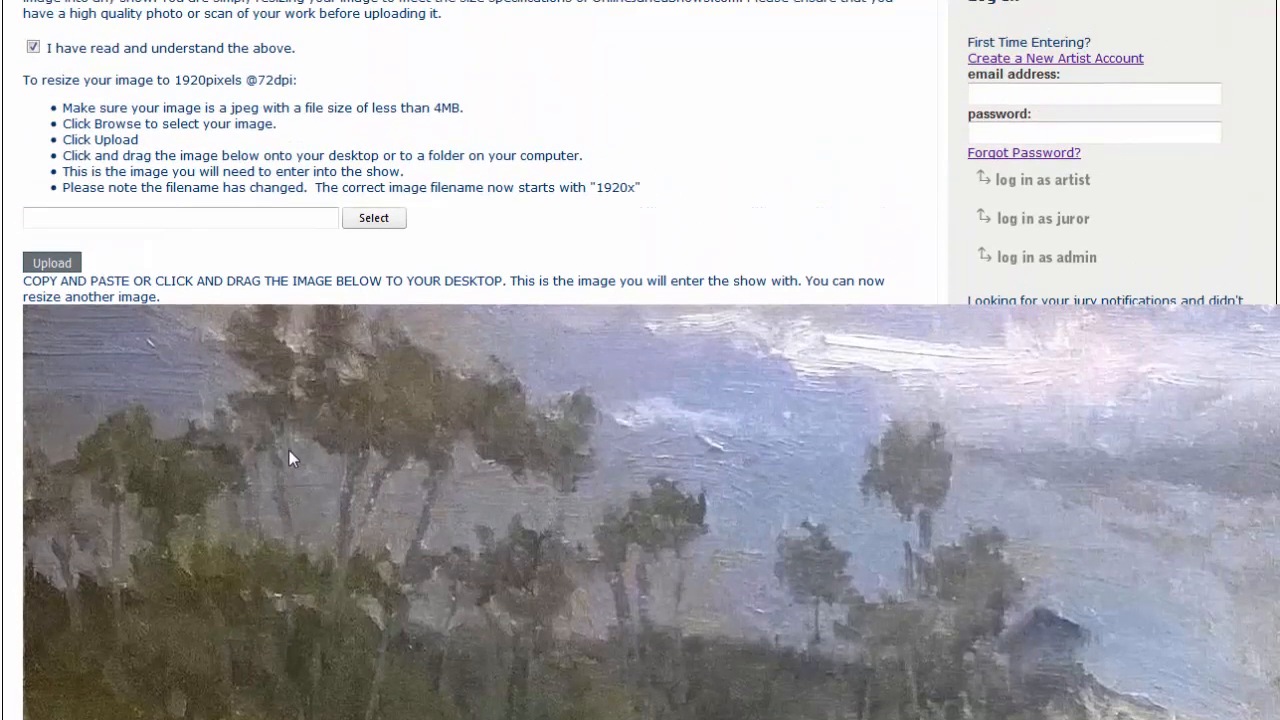
mouse_move(136, 284)
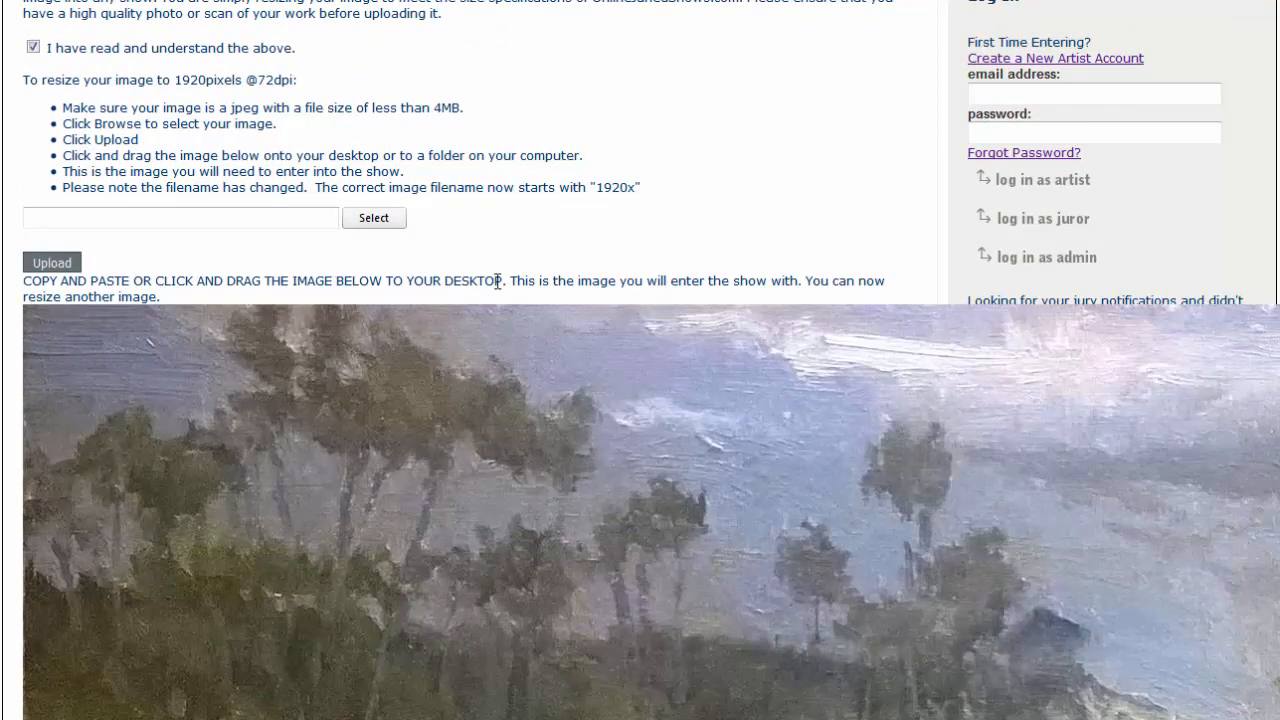
mouse_move(244, 390)
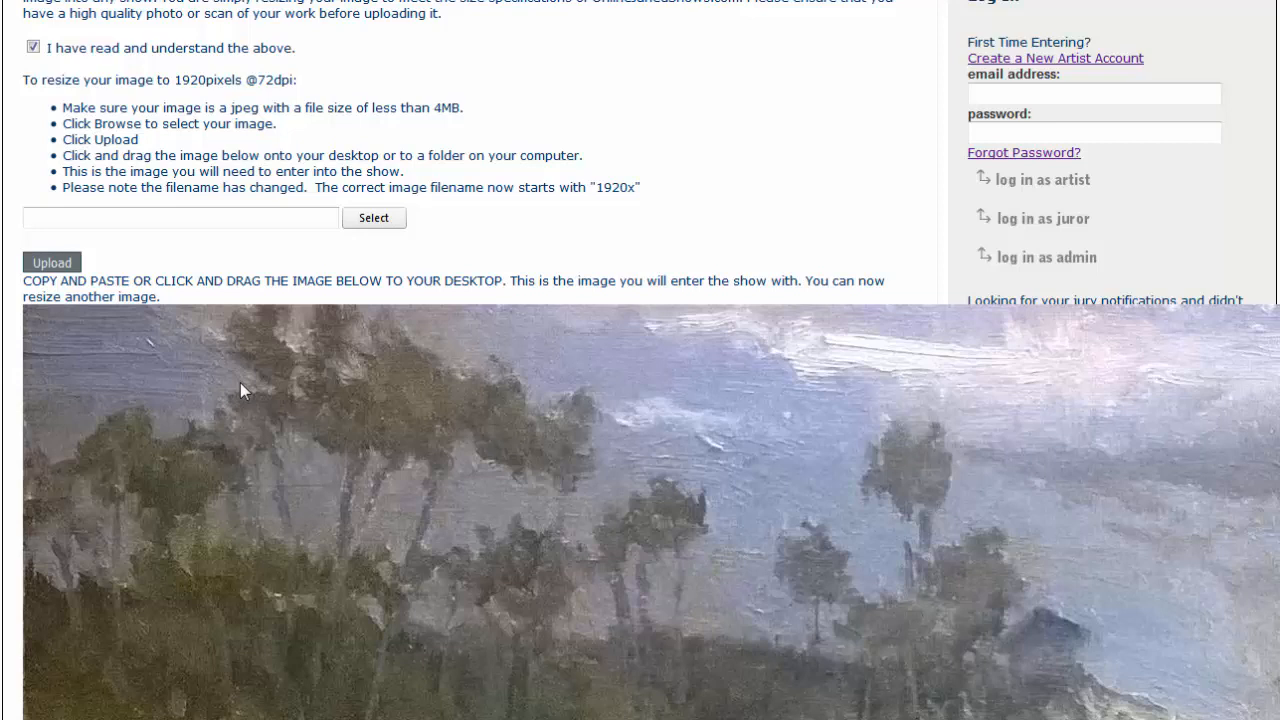
- Choose Save Image As… on the resized HeavySkies painting
right_click(244, 390)
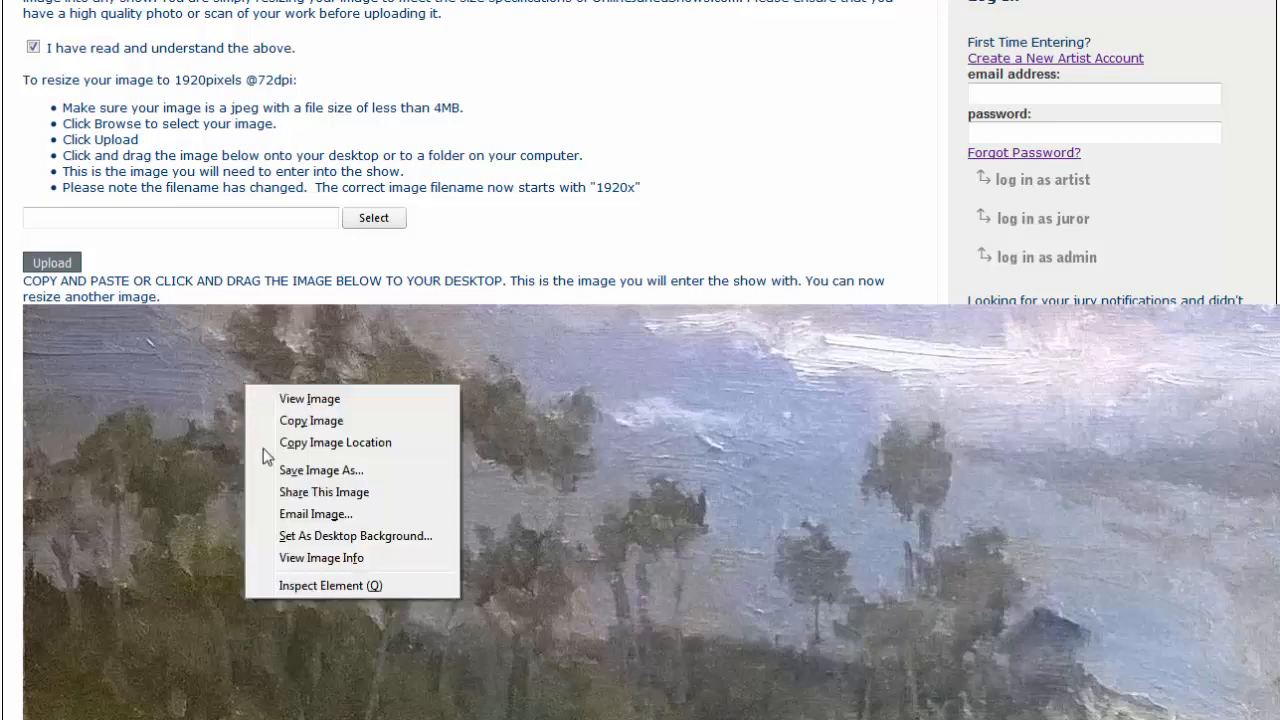
mouse_move(390, 470)
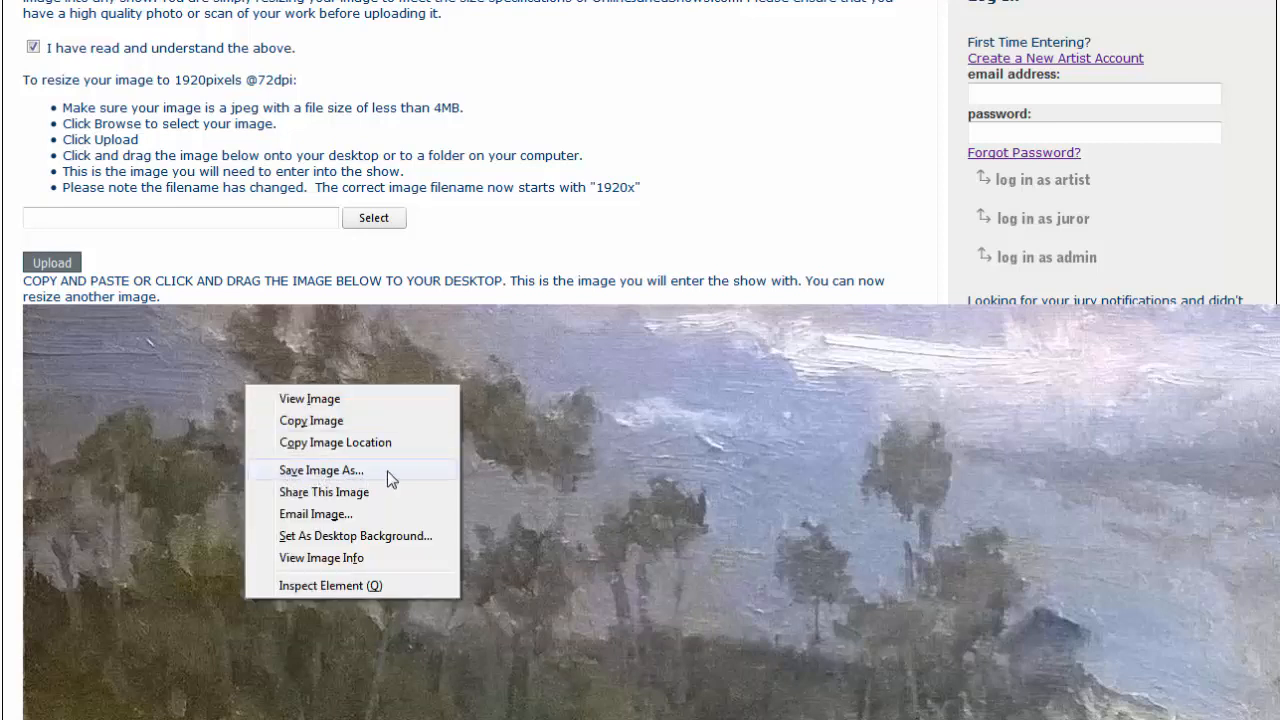
left_click(320, 470)
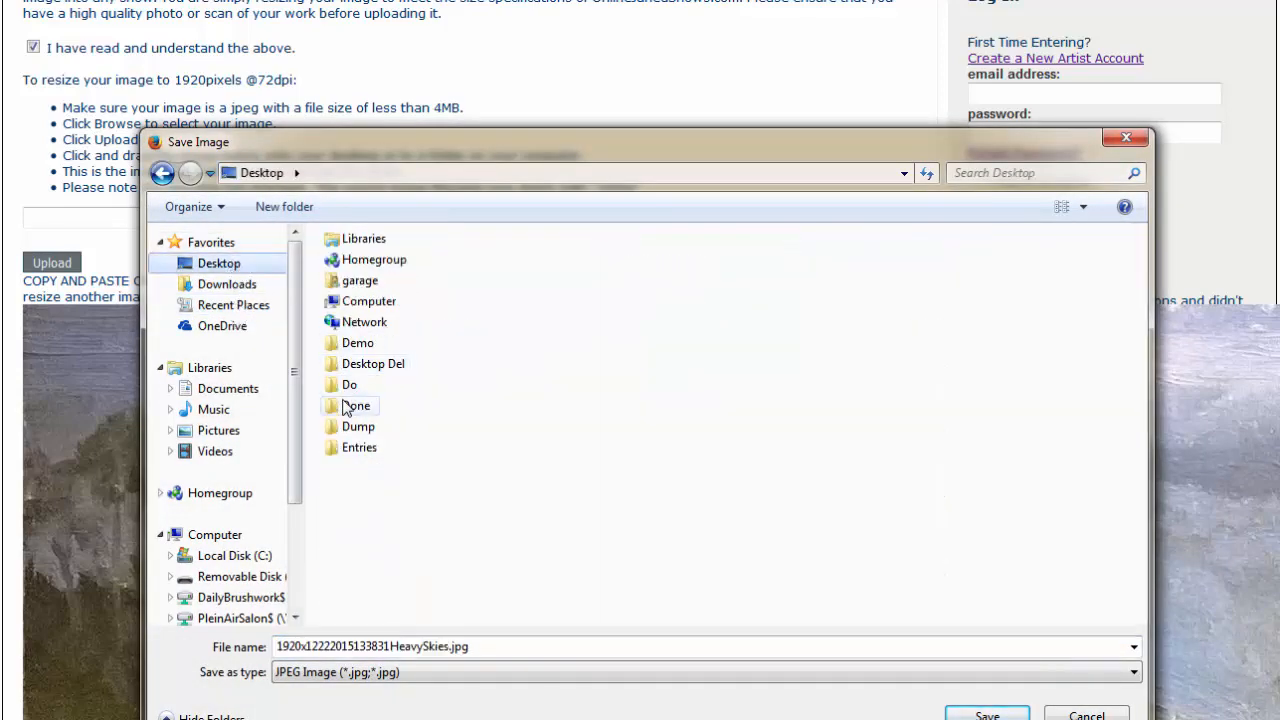
- Save 1920x…HeavySkies.jpg as a JPEG into the Demo folder, keeping the proposed name
double_click(356, 342)
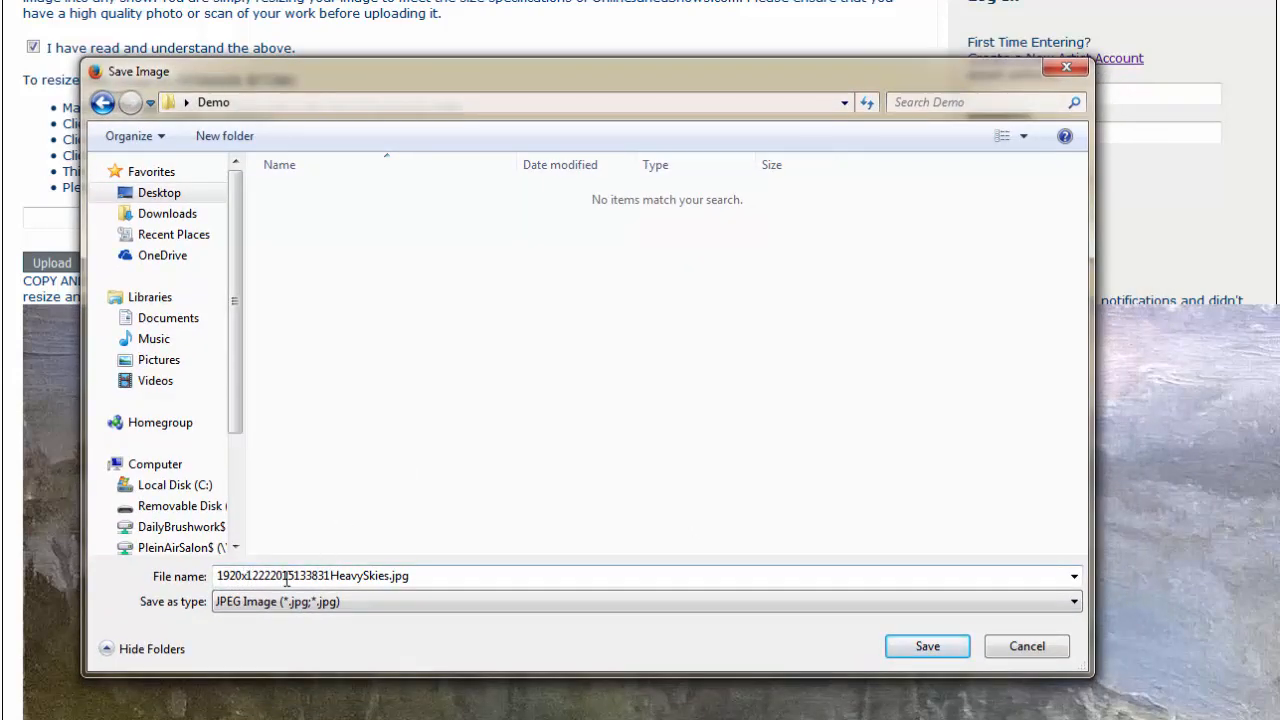
triple_click(310, 576)
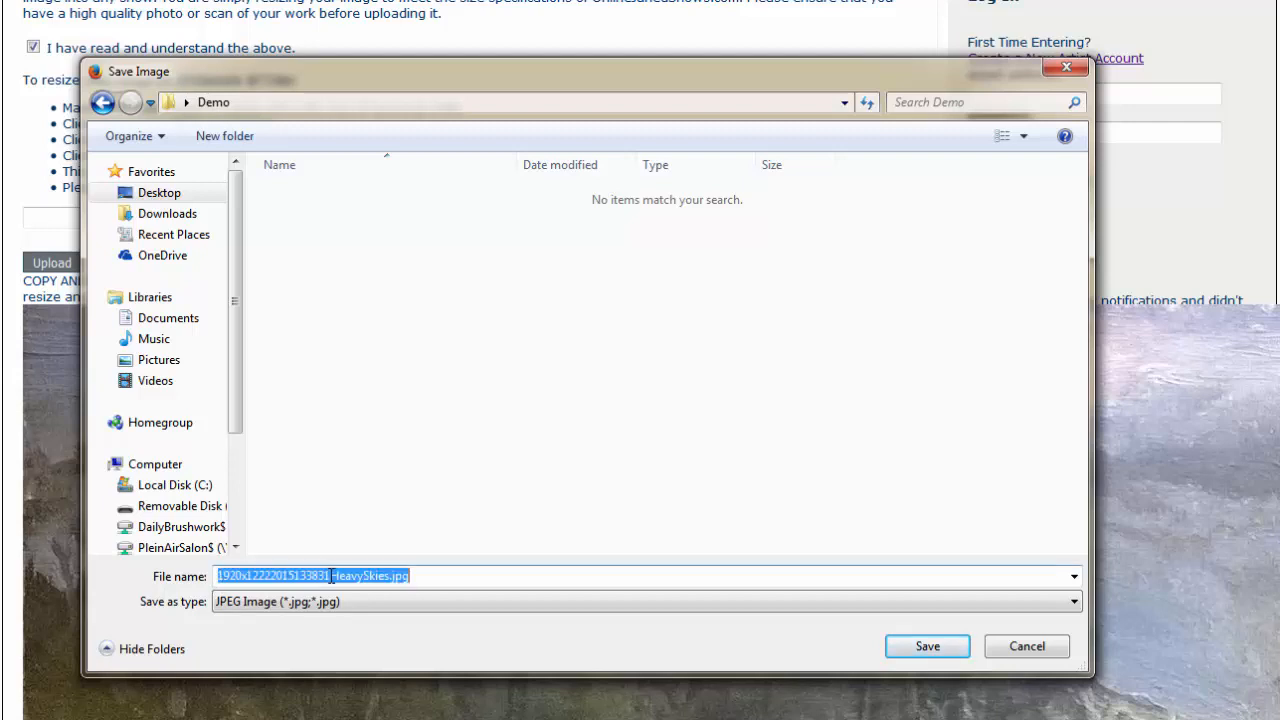
left_click(416, 576)
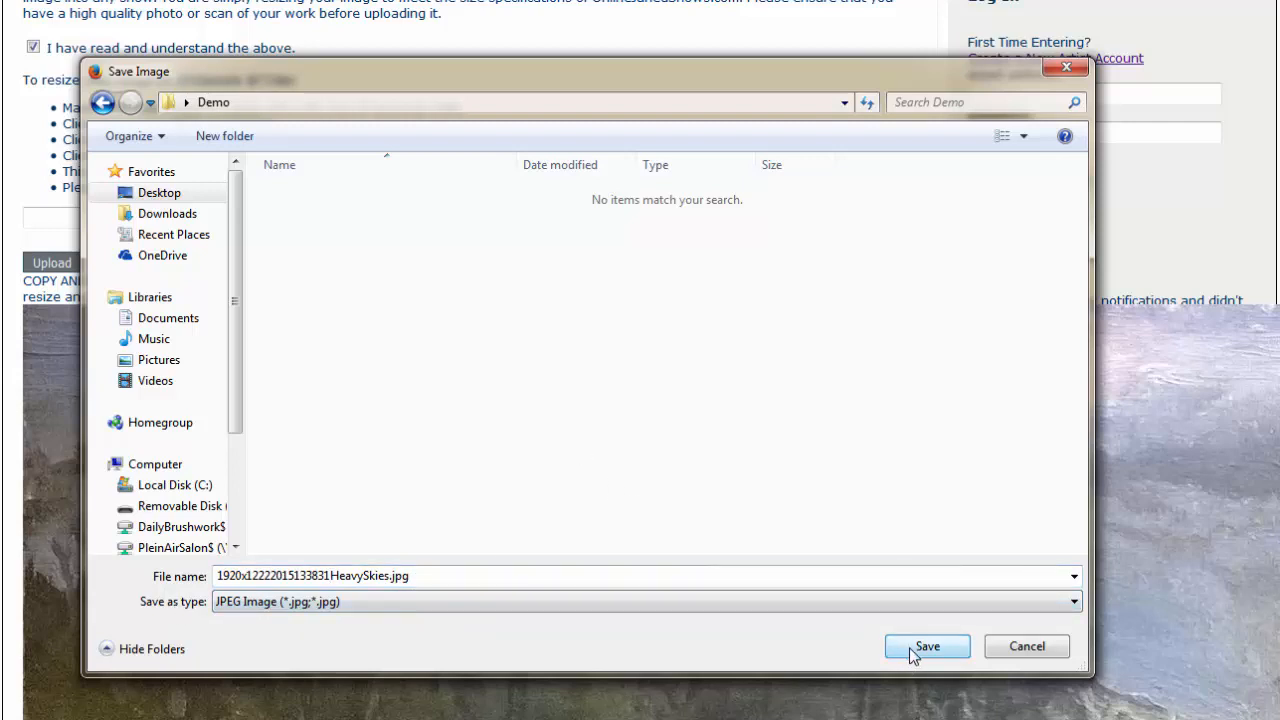
left_click(926, 646)
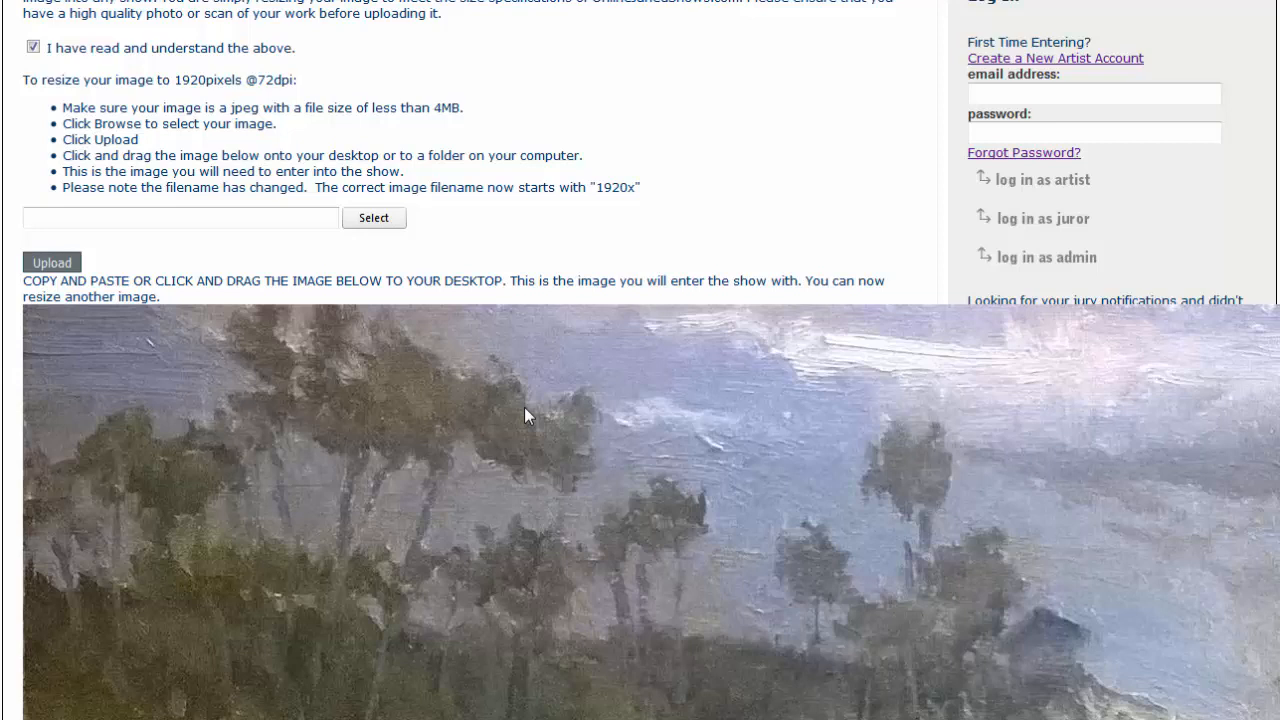
mouse_move(444, 372)
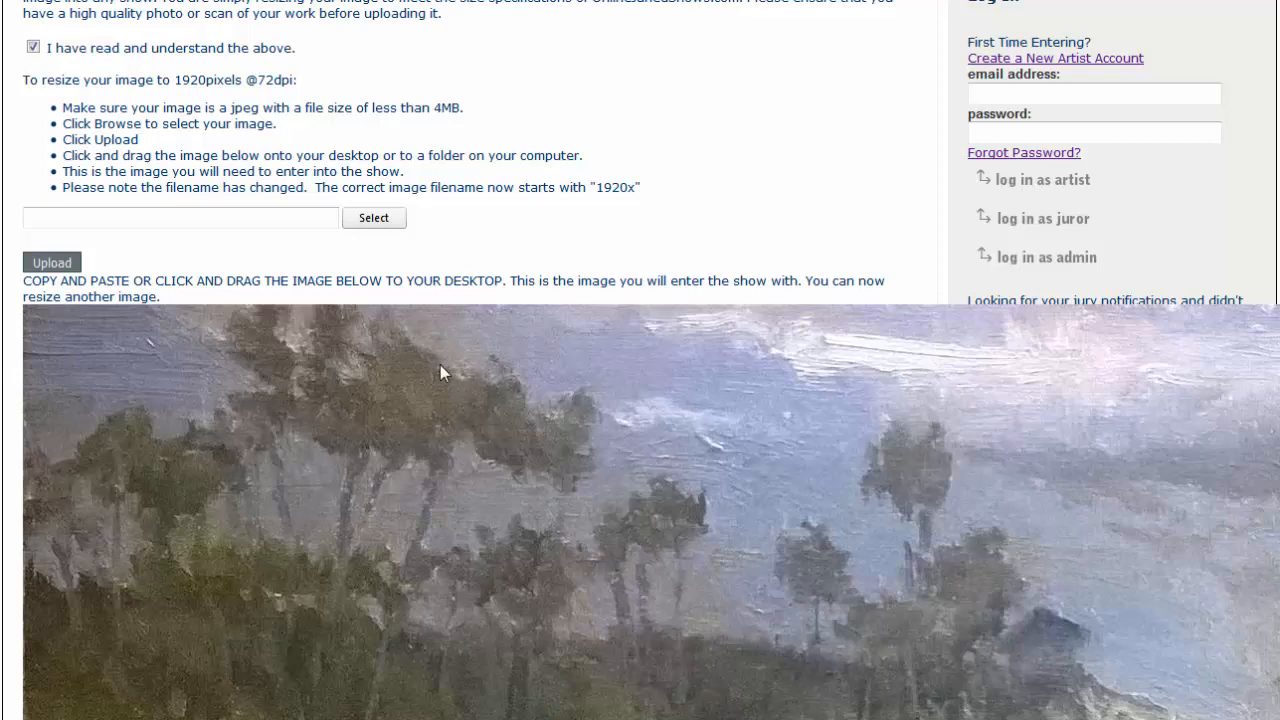
- Select FallMorningatheisler1920.jpg from Entries and load it for resizing
left_click(372, 216)
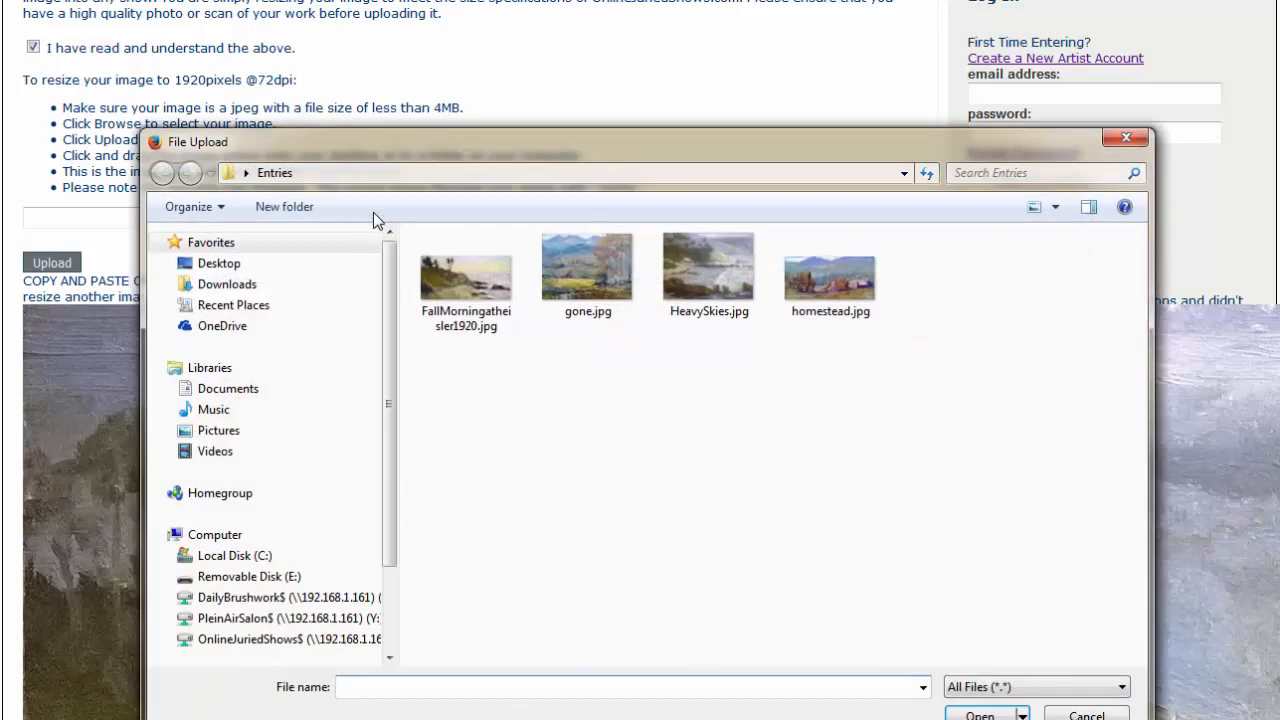
left_click(464, 270)
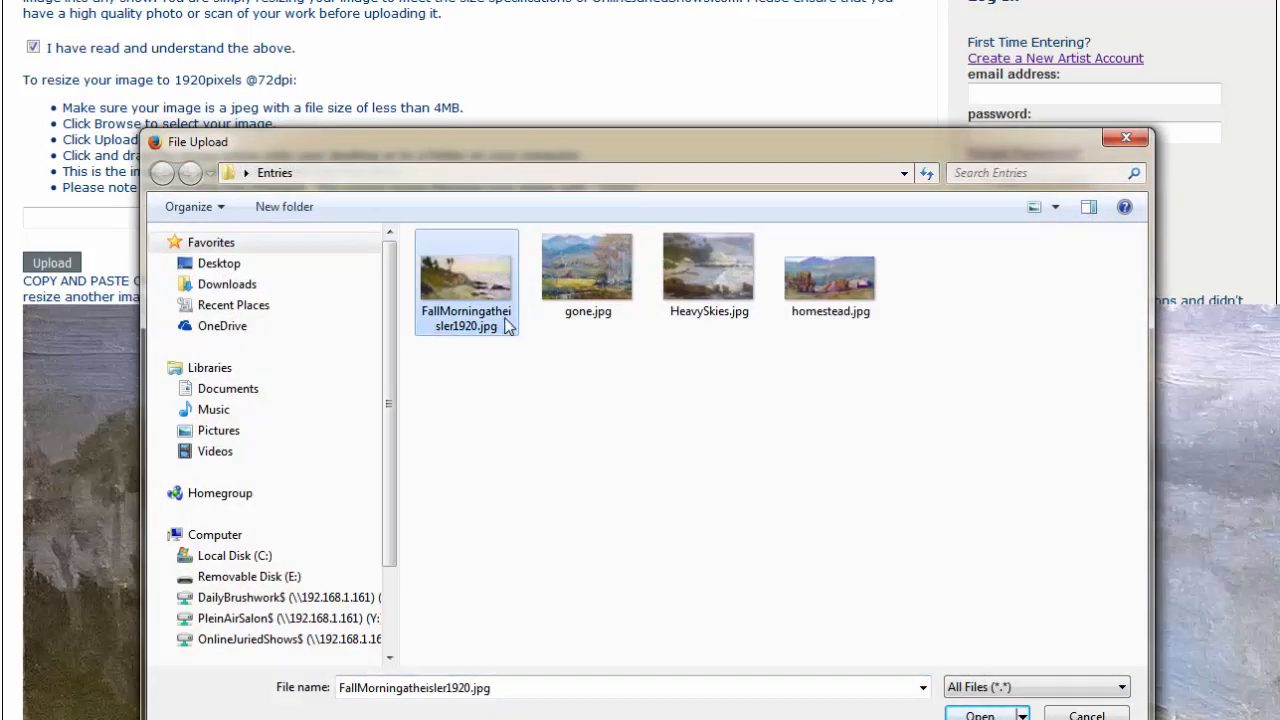
mouse_move(446, 340)
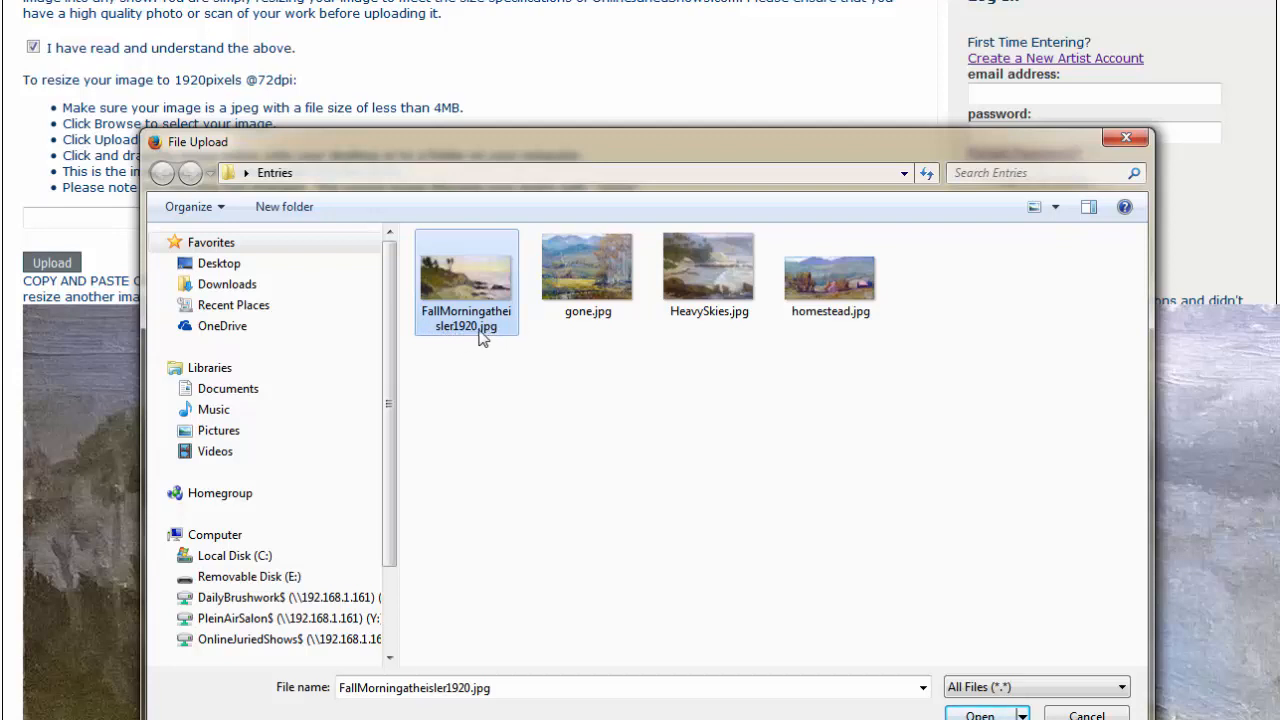
mouse_move(484, 346)
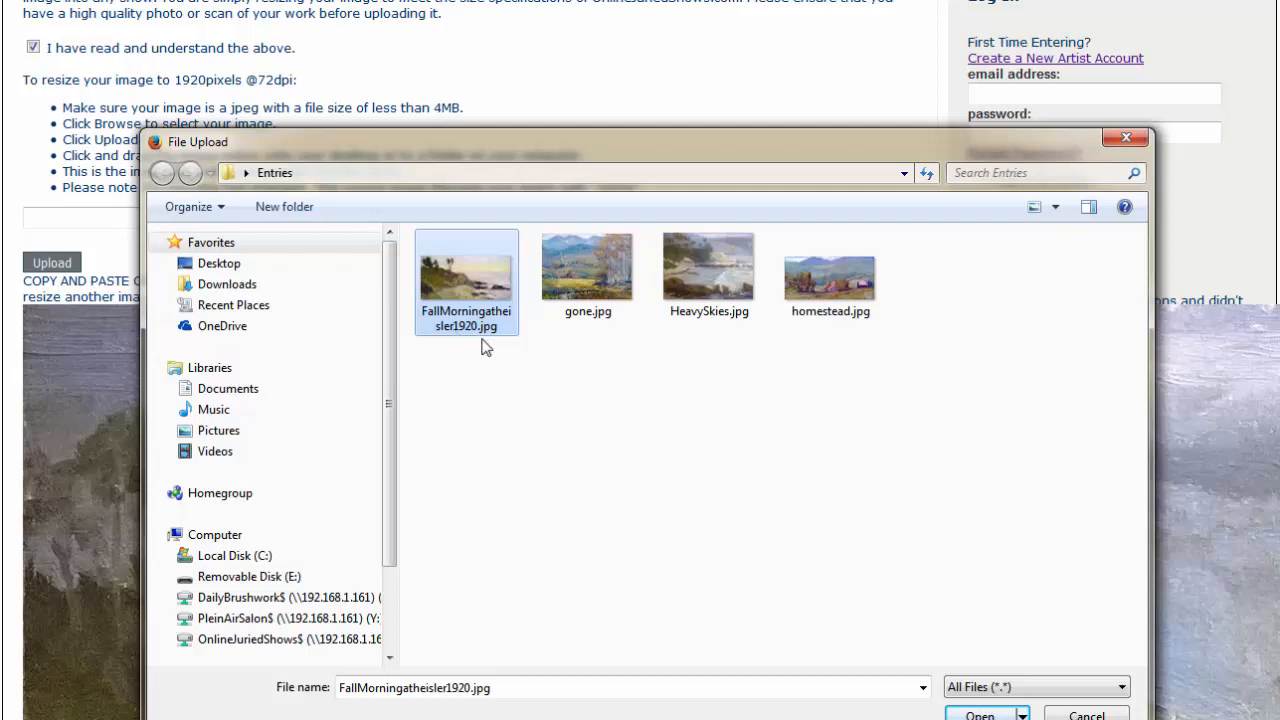
mouse_move(470, 336)
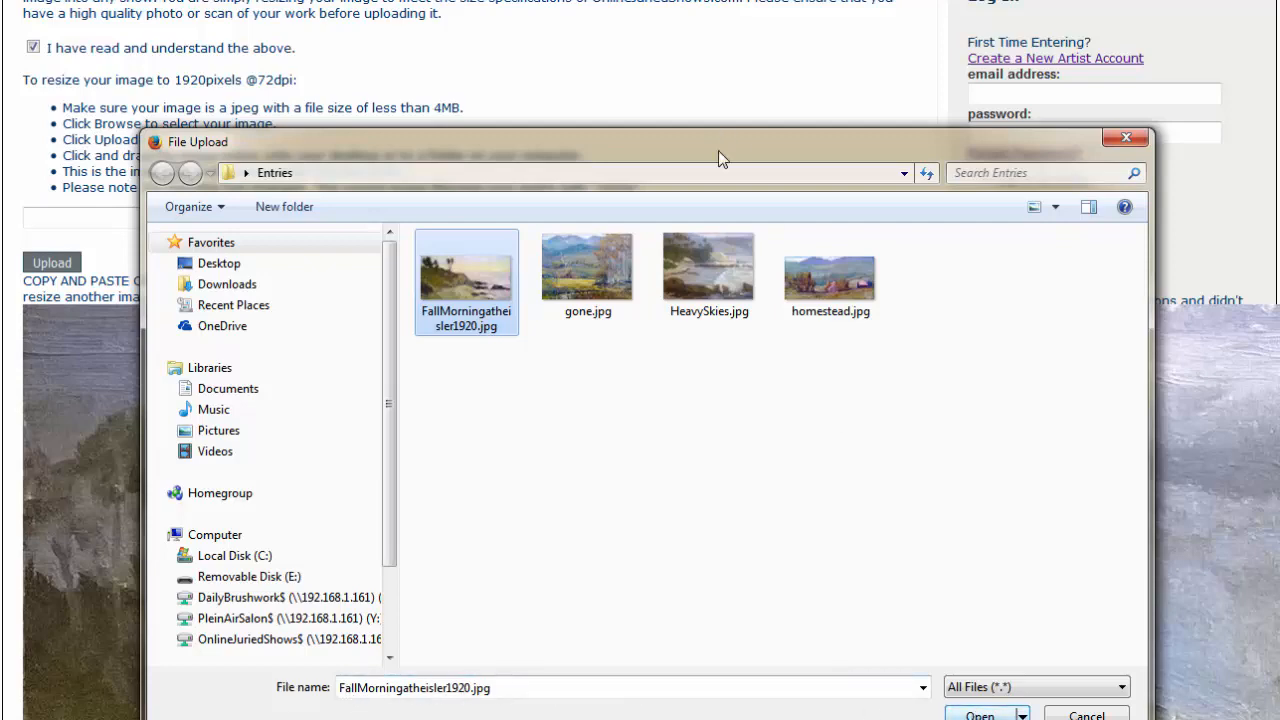
left_click(980, 714)
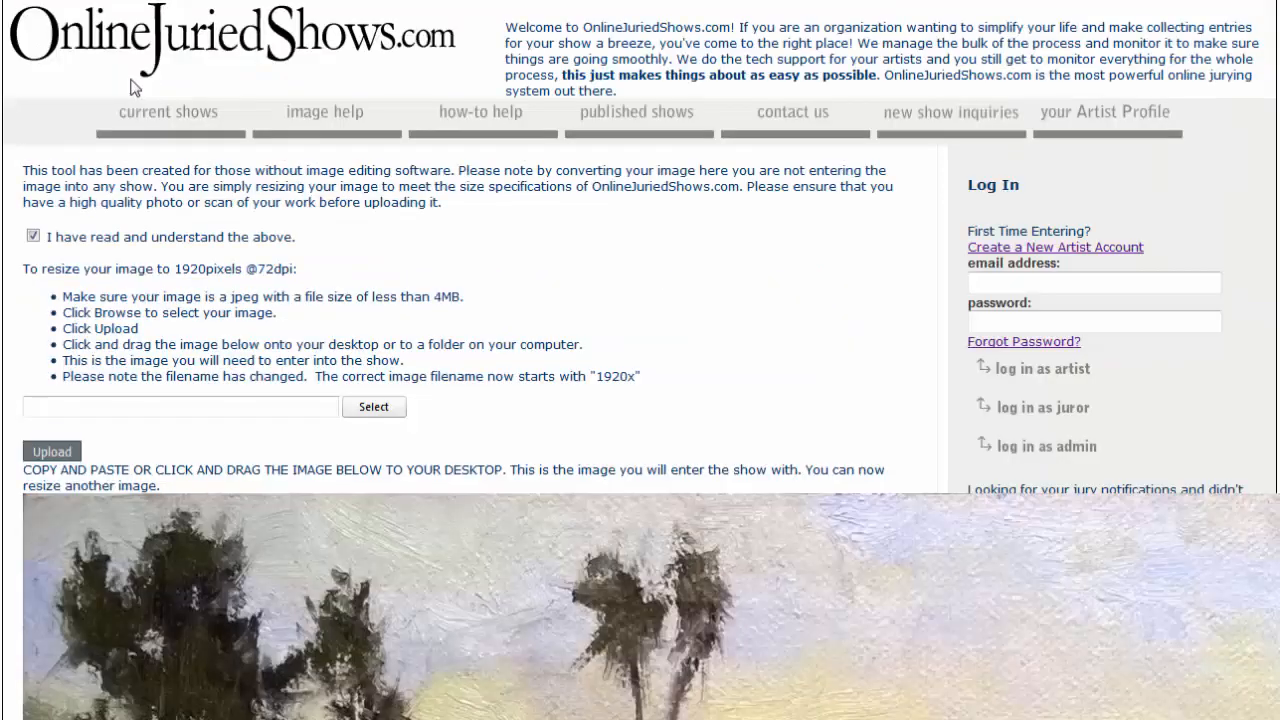
mouse_move(480, 264)
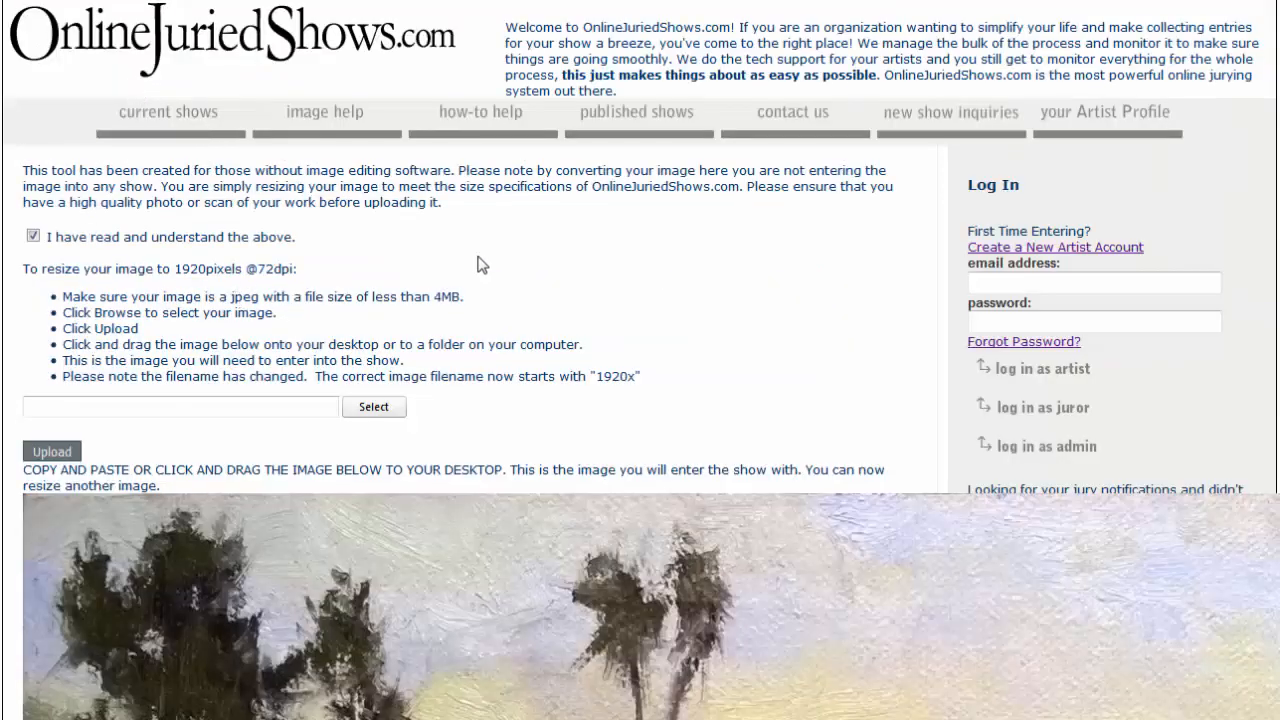
scroll("down", 3)
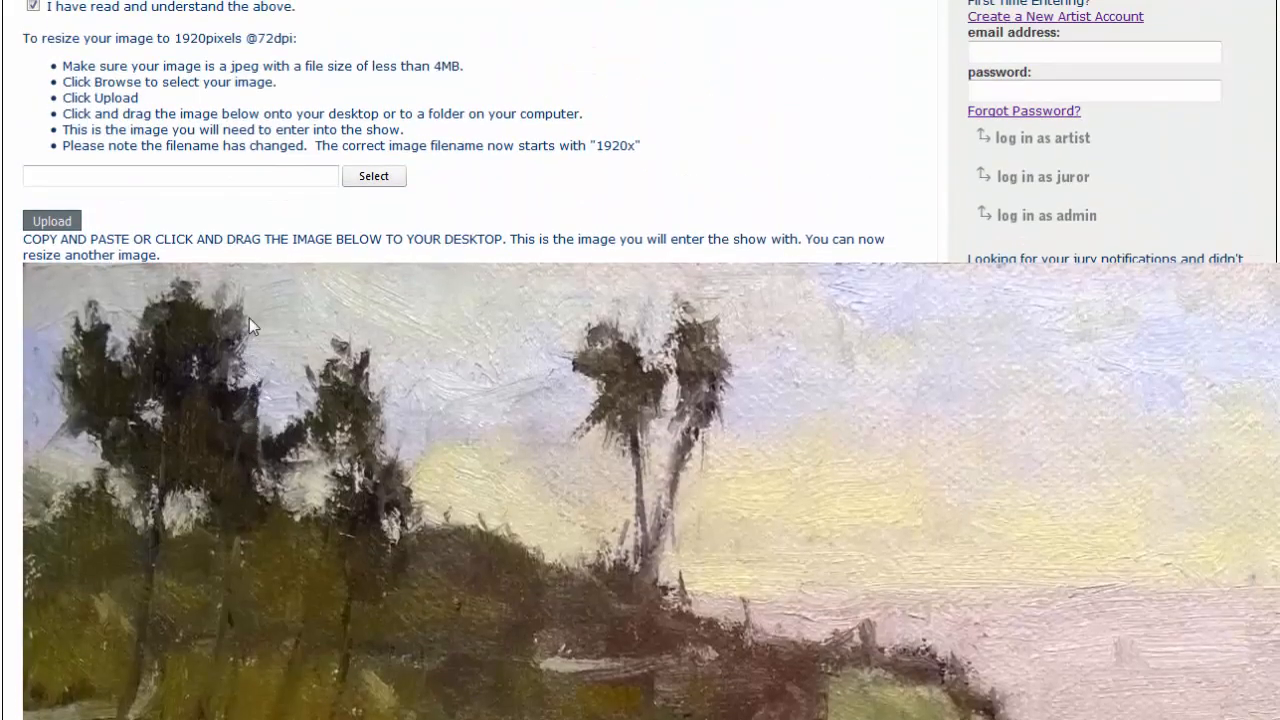
- Save the resized FallMorningatheisler painting as a 1920x JPEG into Demo beside HeavySkies
right_click(252, 328)
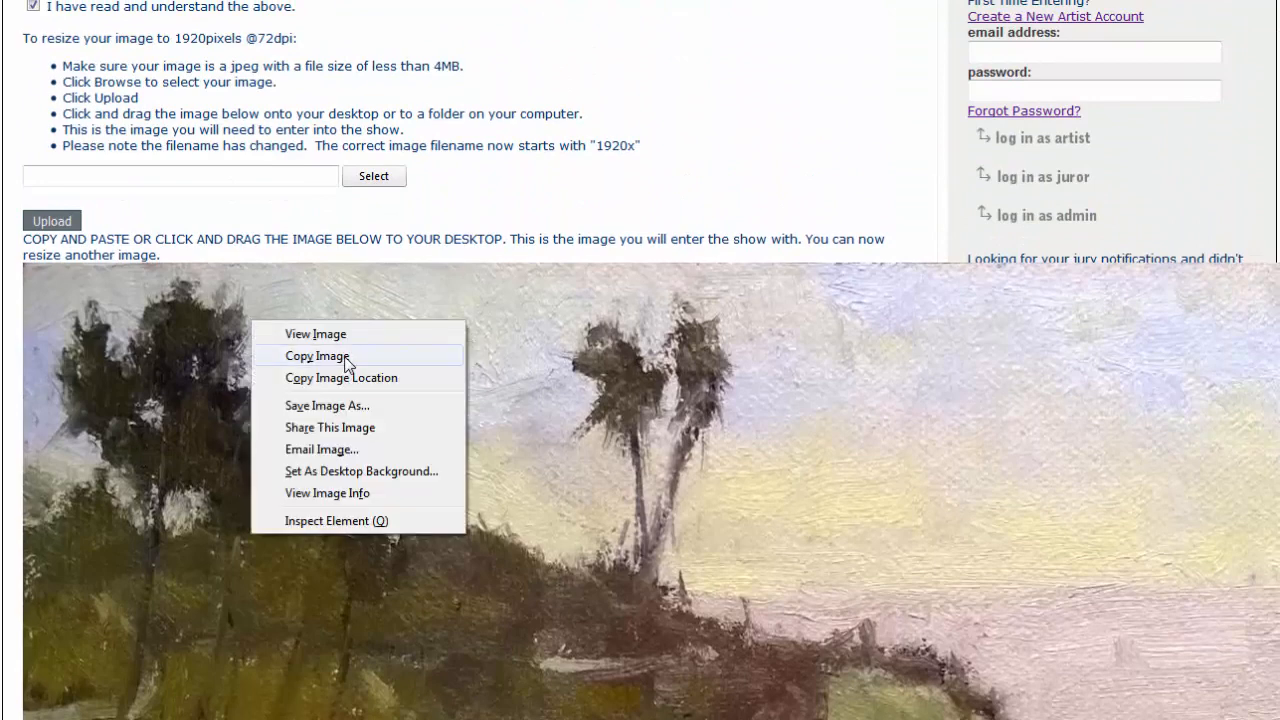
mouse_move(356, 412)
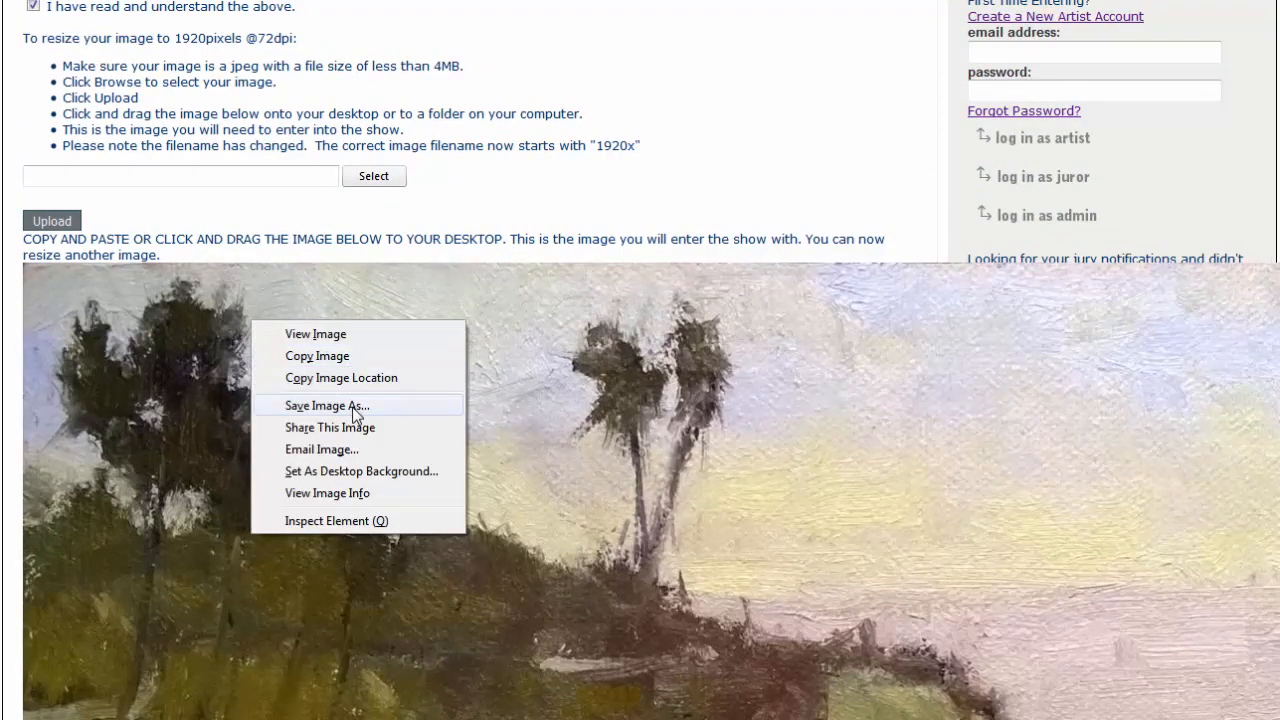
left_click(328, 404)
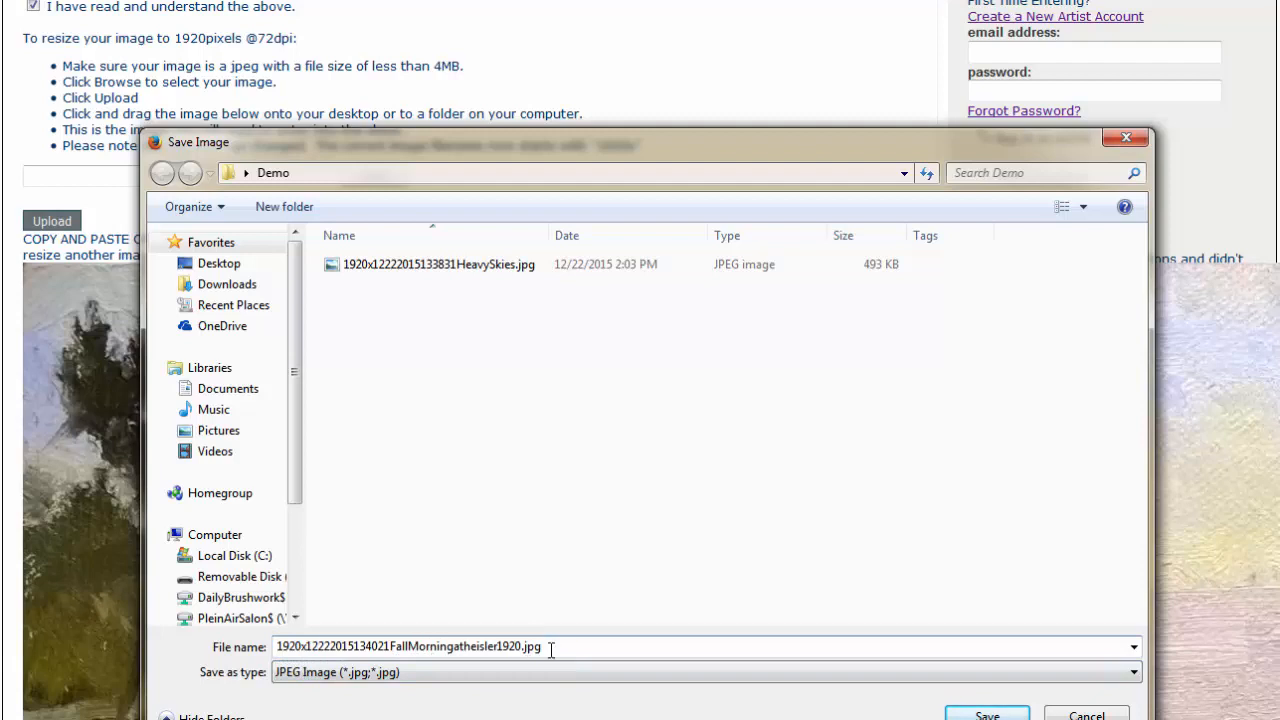
mouse_move(504, 232)
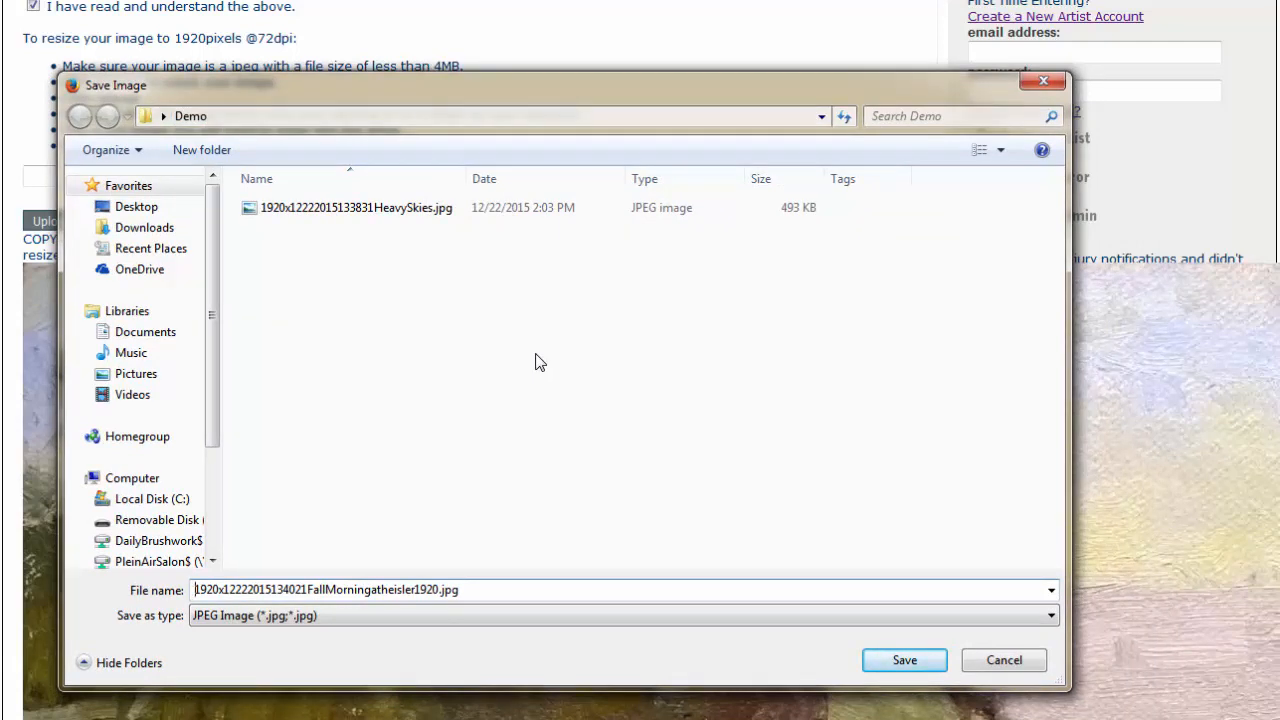
mouse_move(688, 540)
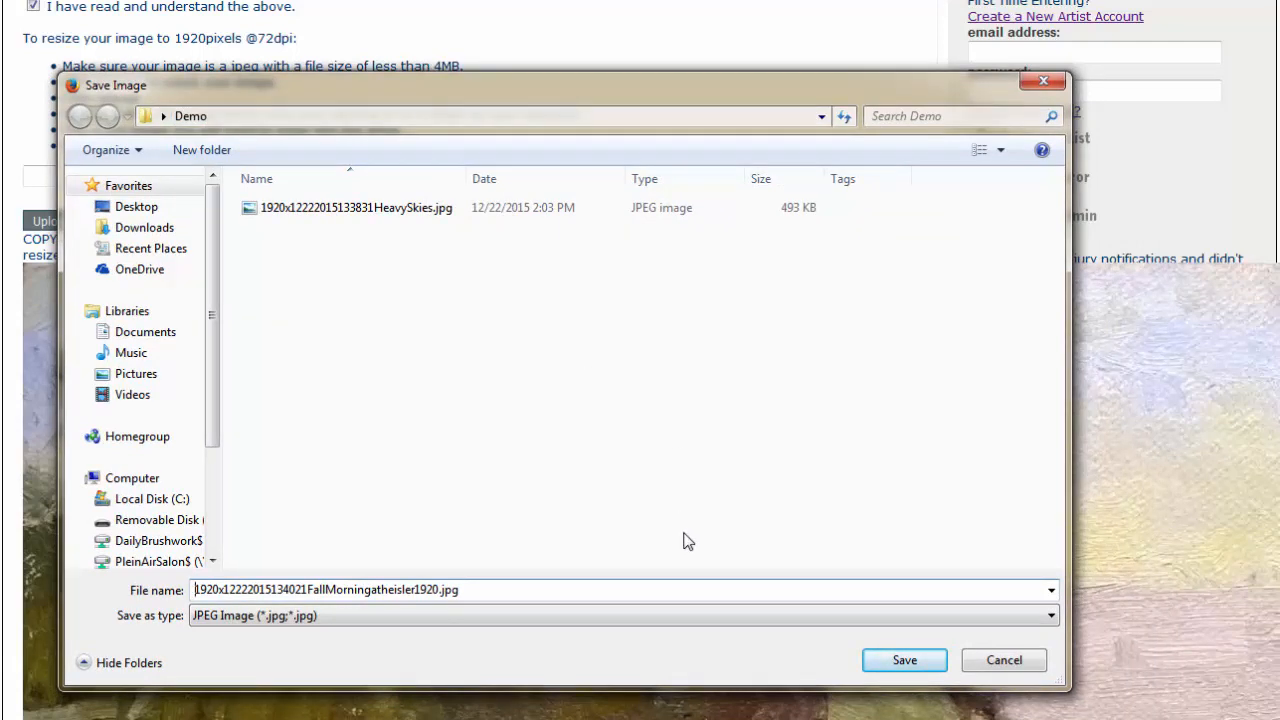
left_click(904, 660)
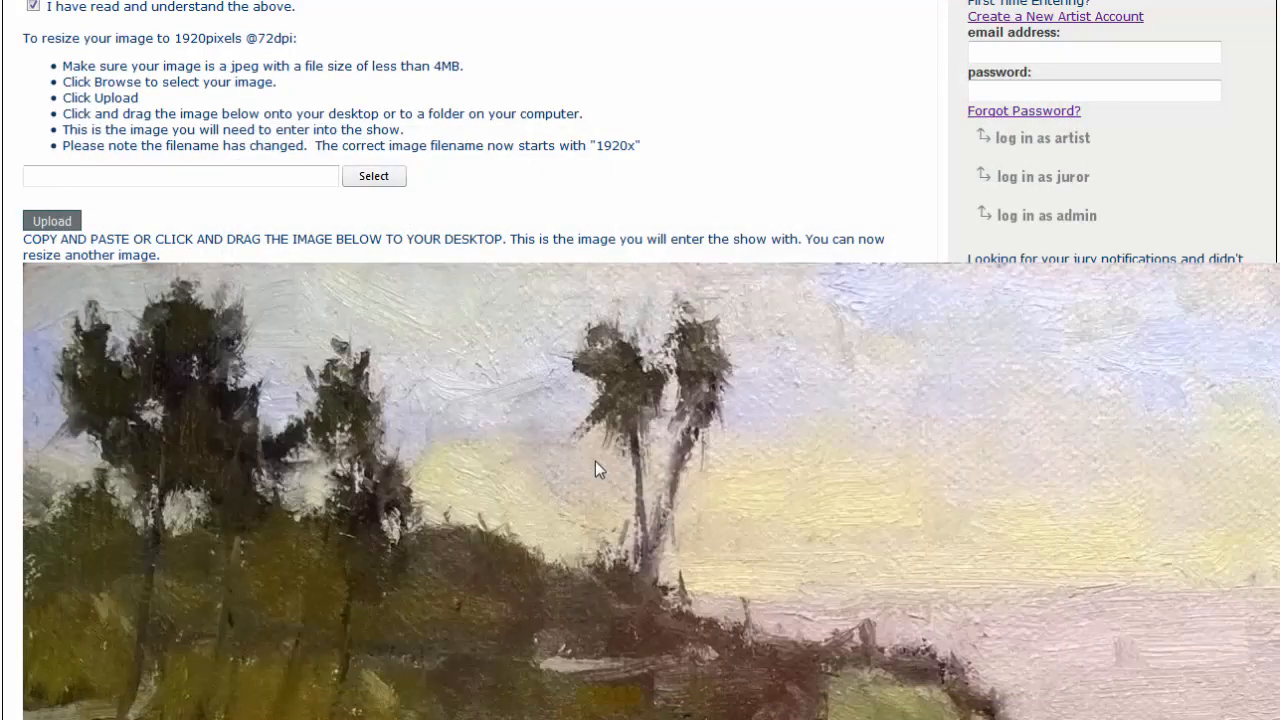
mouse_move(564, 448)
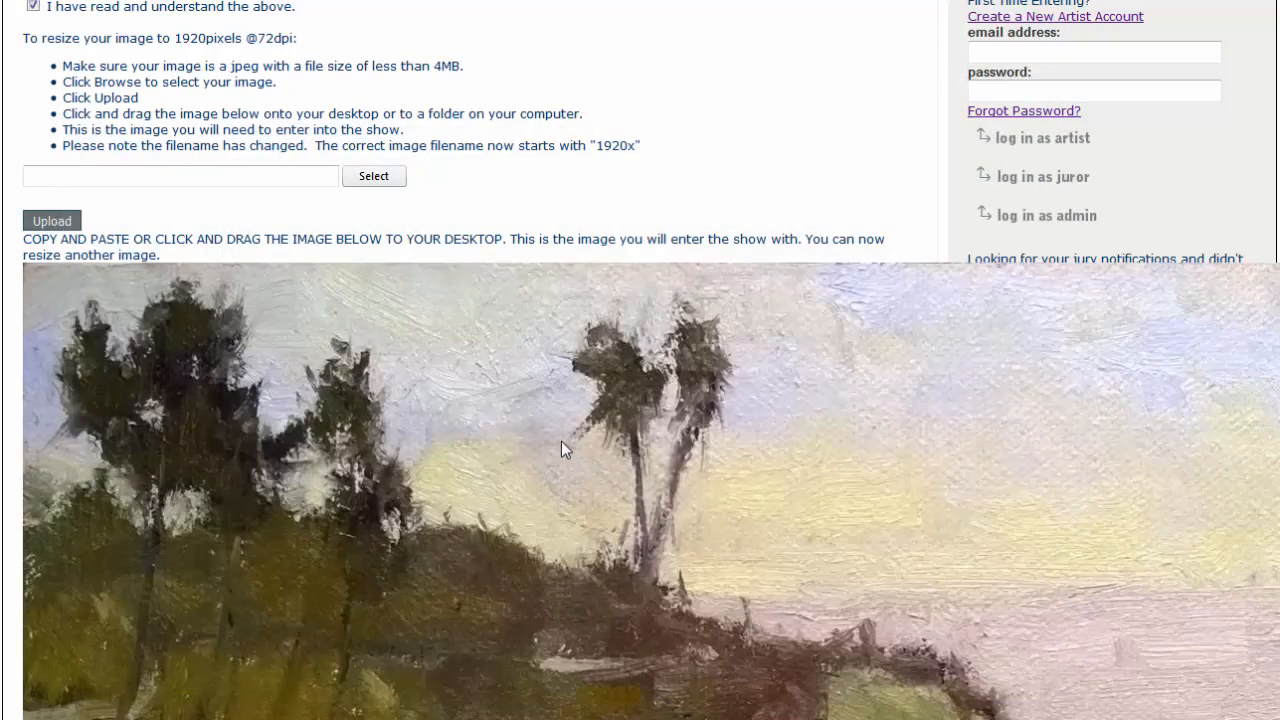